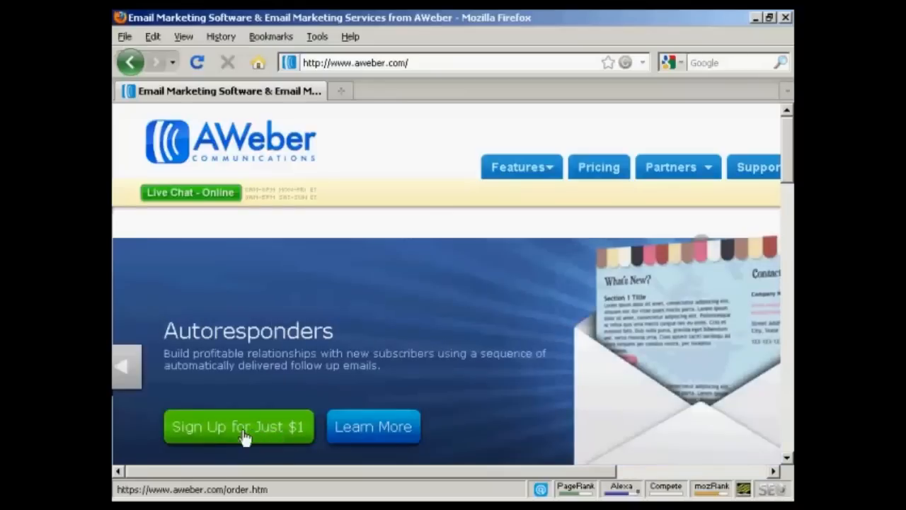
# Start the 'Sign Up for Just $1' trial from the AWeber homepage.
pyautogui.click(239, 426)
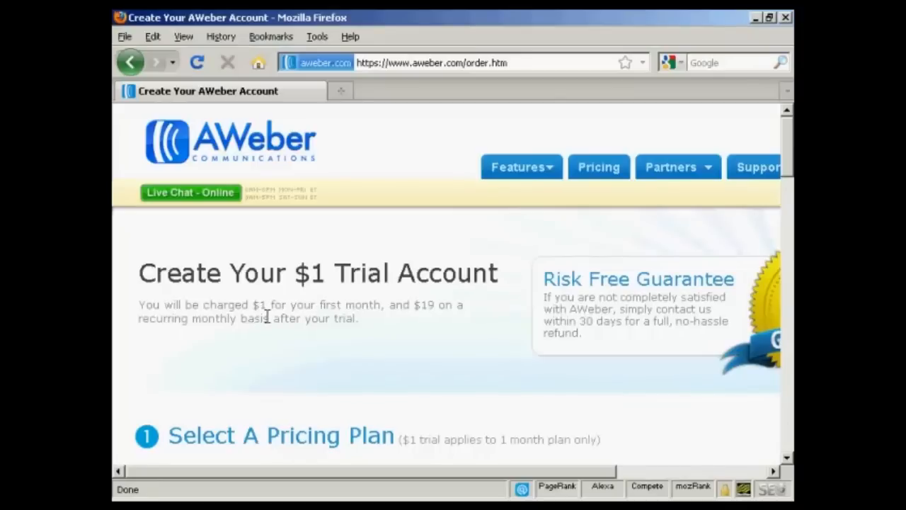
pyautogui.moveTo(435, 331)
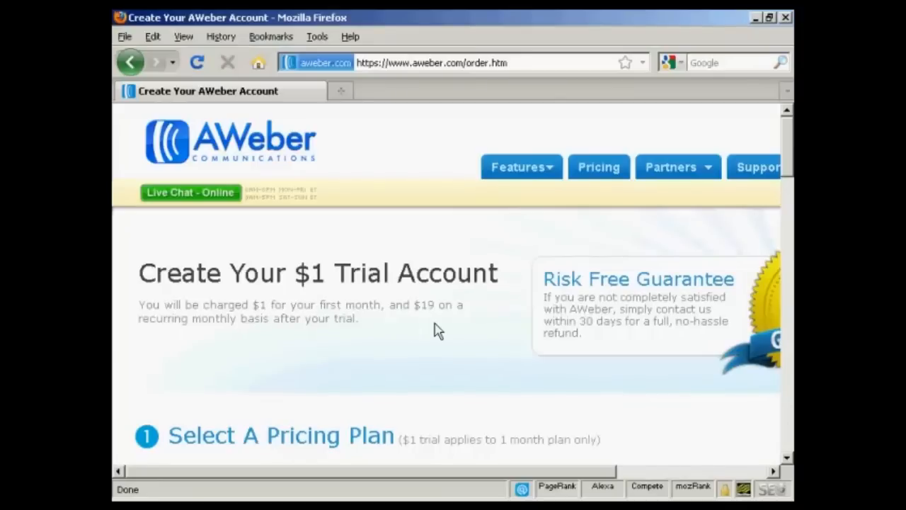
pyautogui.moveTo(619, 366)
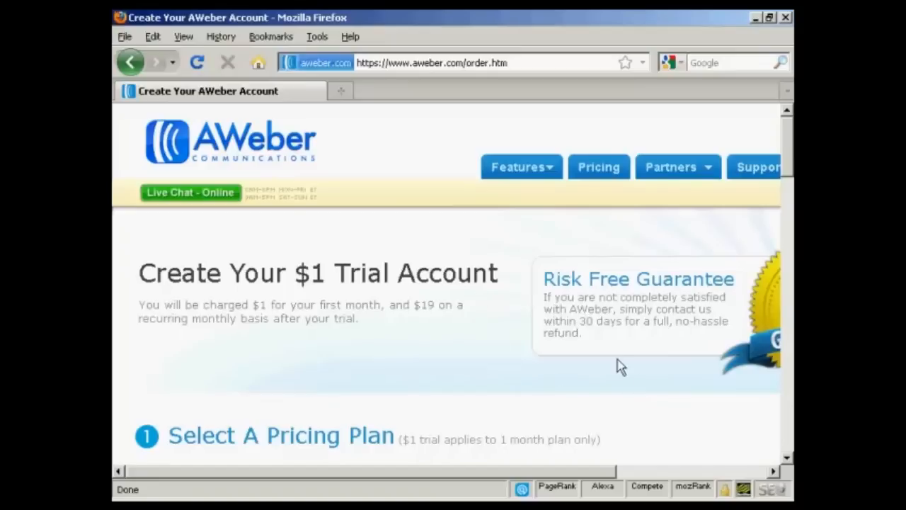
pyautogui.moveTo(717, 373)
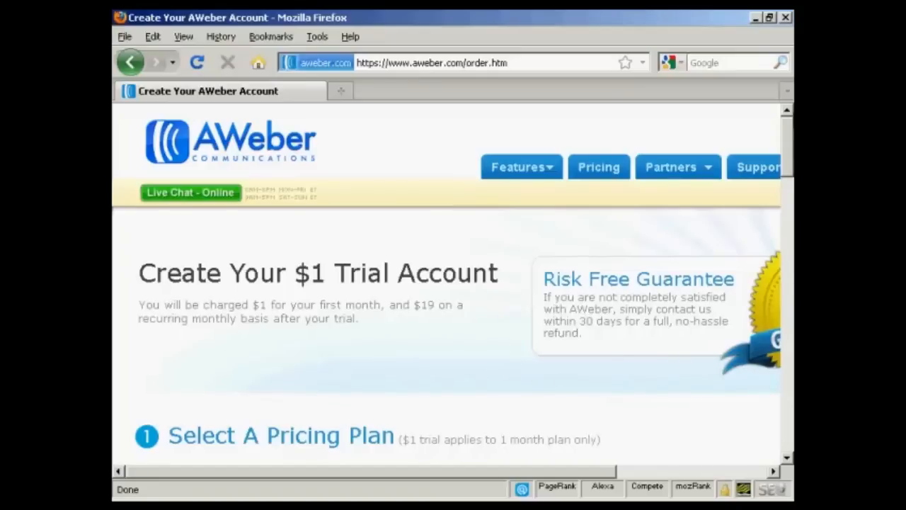
pyautogui.scroll(-3)
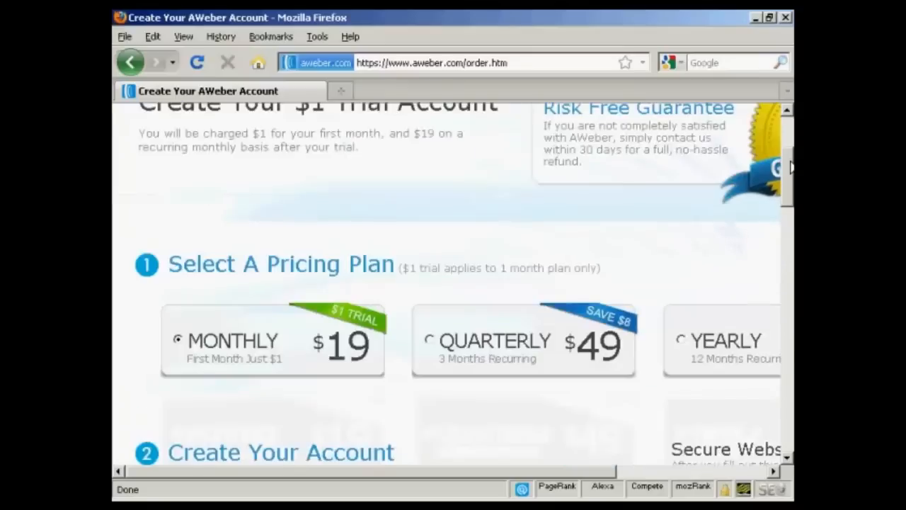
pyautogui.scroll(-3)
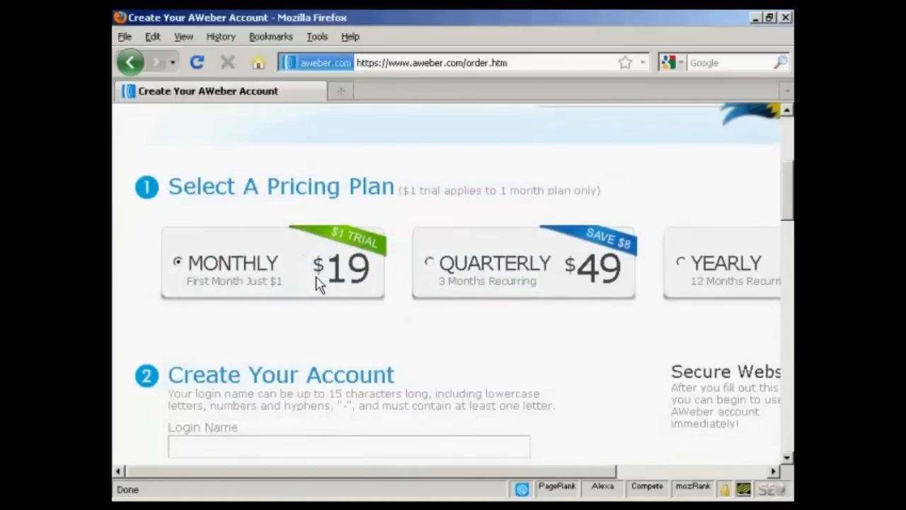
pyautogui.moveTo(528, 276)
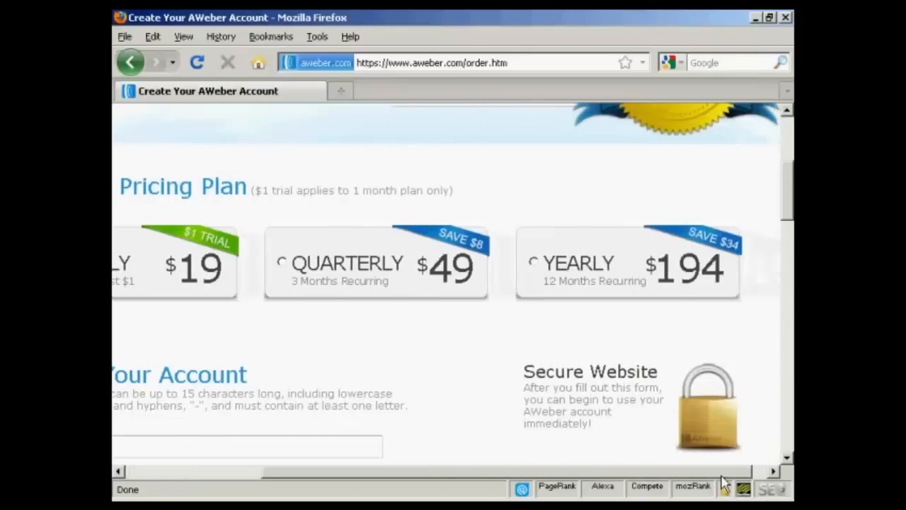
pyautogui.moveTo(718, 481)
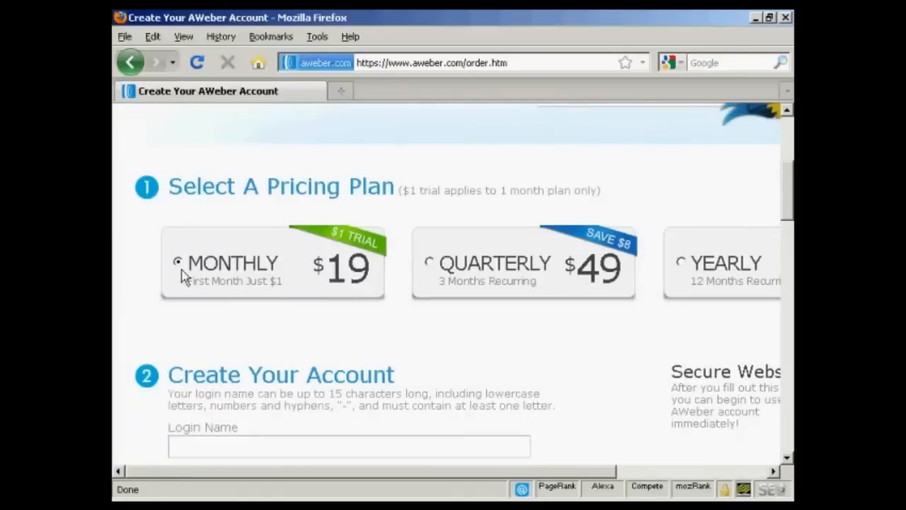
pyautogui.scroll(-3)
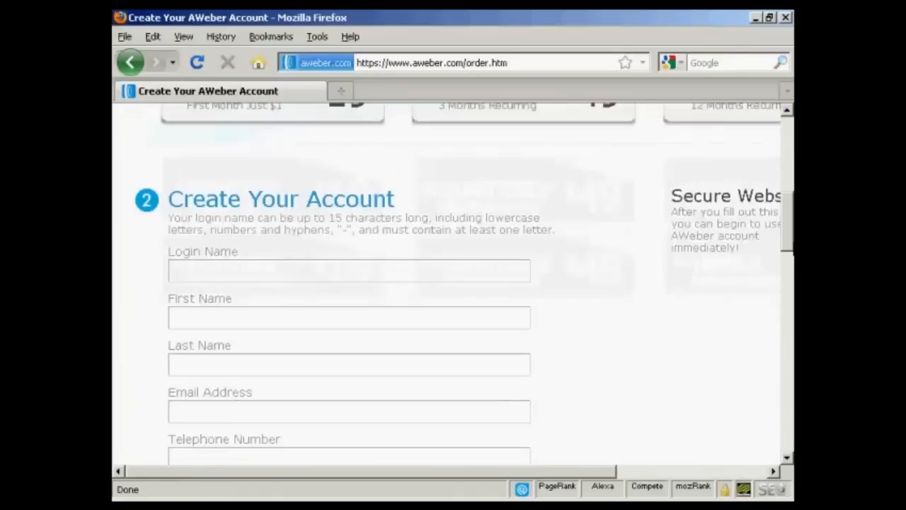
pyautogui.scroll(-3)
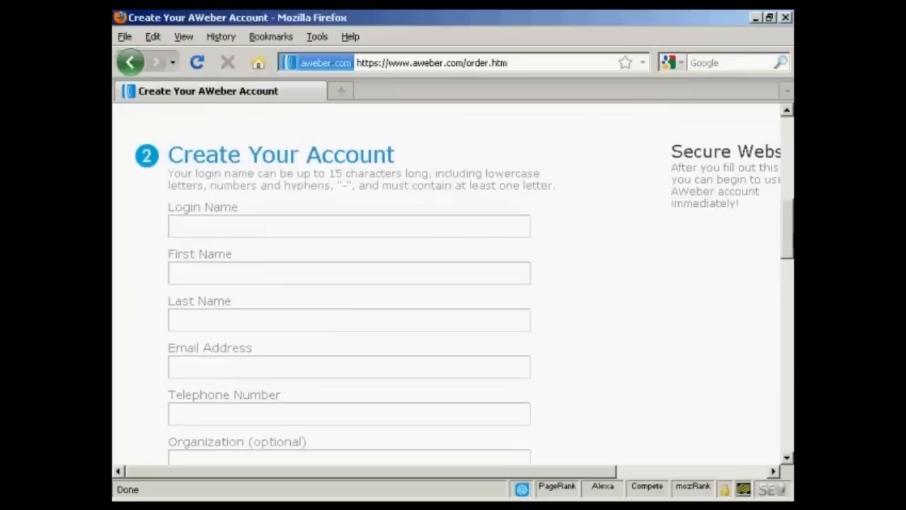
pyautogui.scroll(-3)
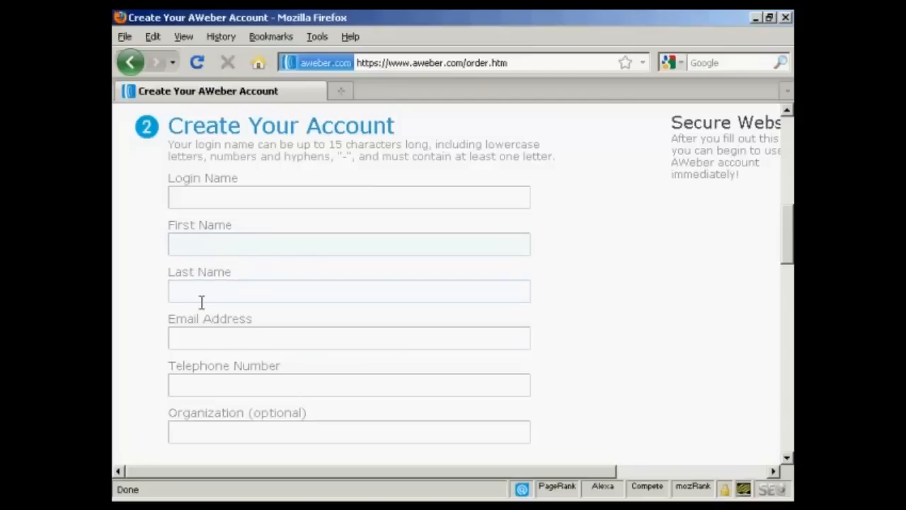
pyautogui.moveTo(311, 447)
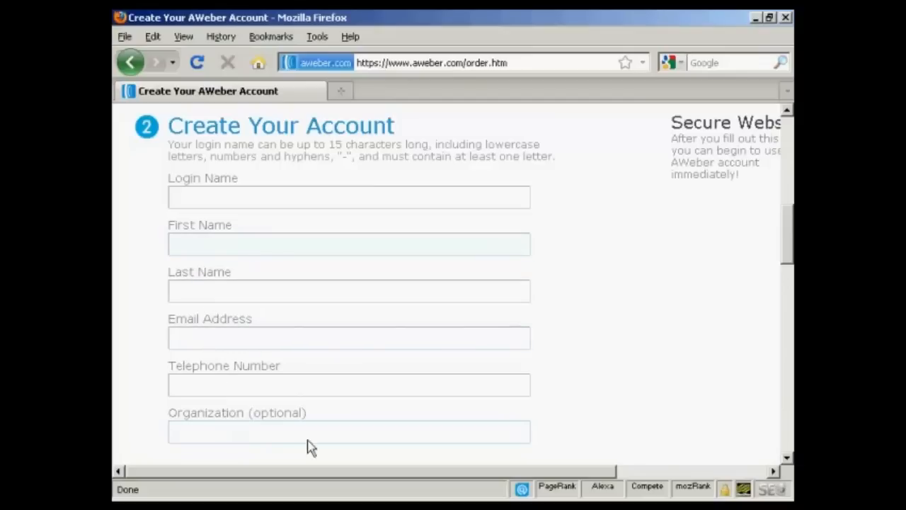
pyautogui.scroll(-3)
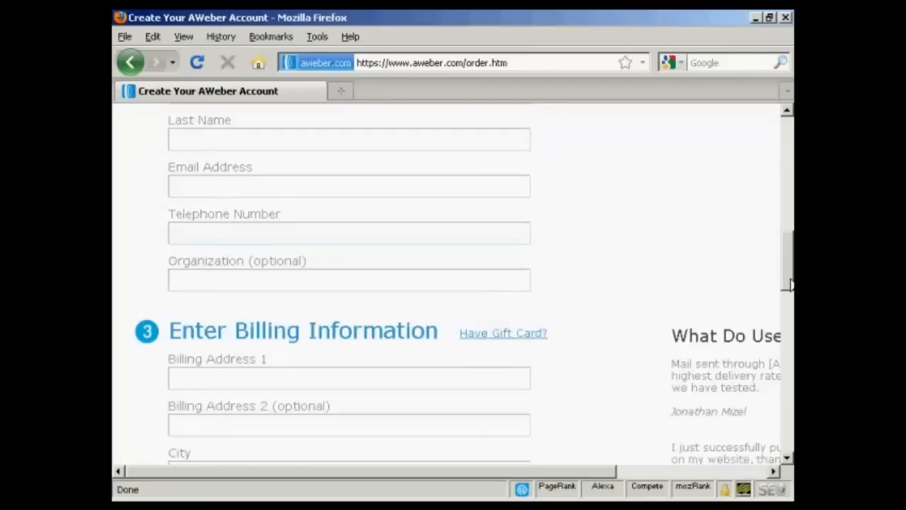
pyautogui.scroll(-3)
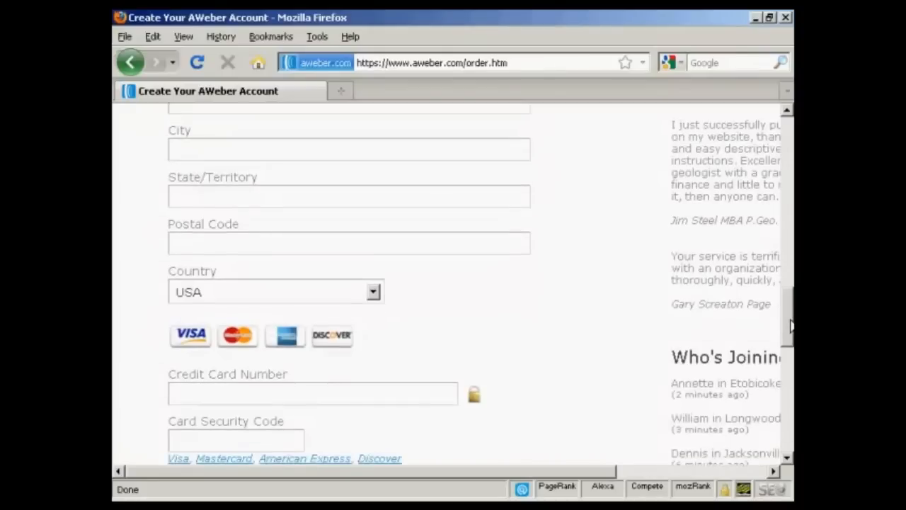
pyautogui.scroll(-3)
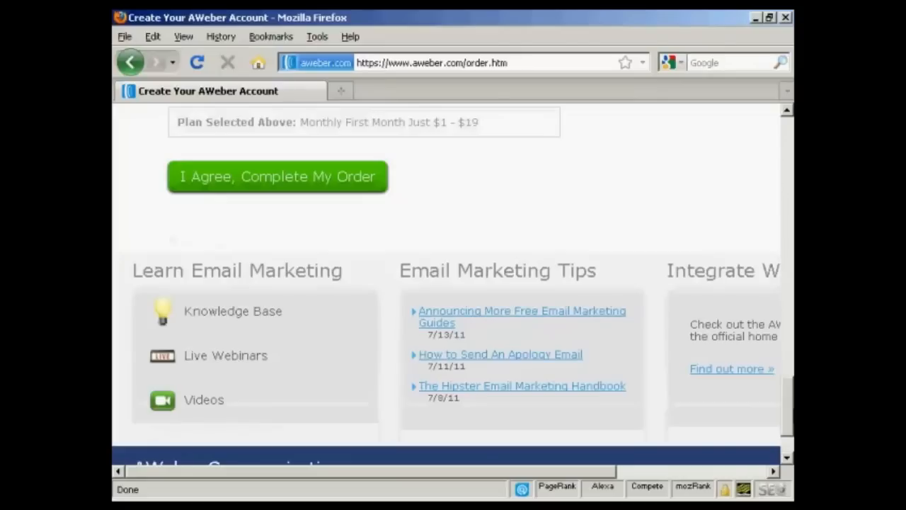
pyautogui.moveTo(298, 185)
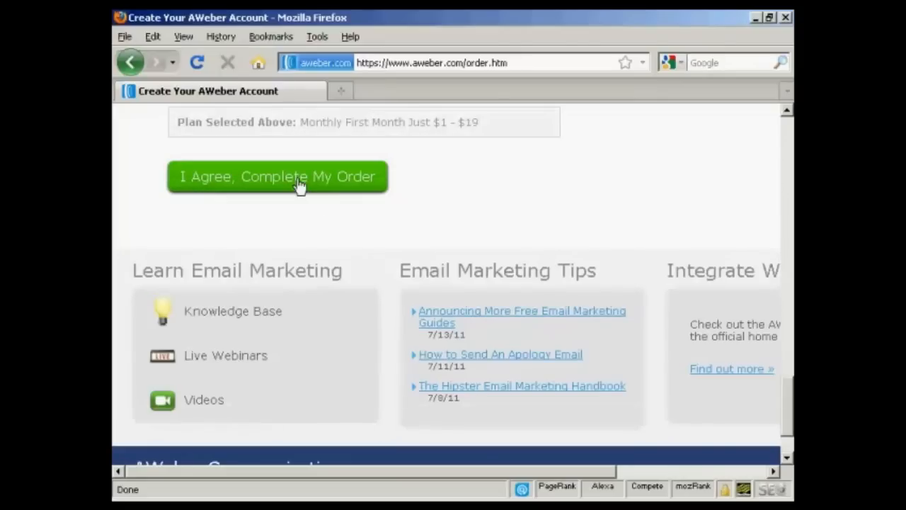
pyautogui.moveTo(347, 189)
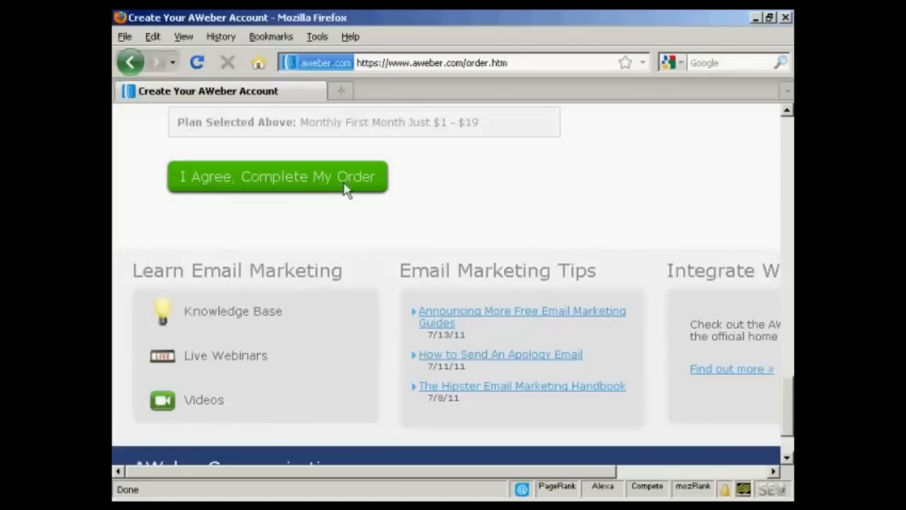
pyautogui.moveTo(514, 191)
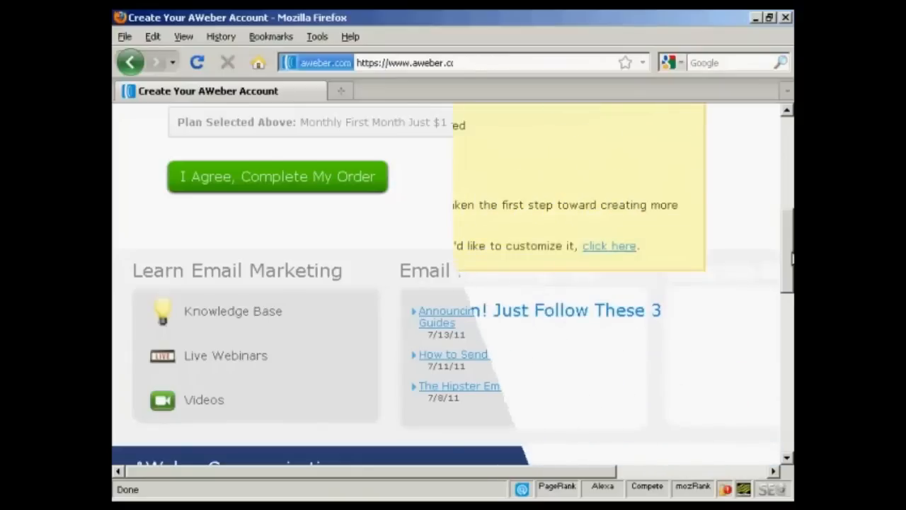
# Agree and complete the $1 order, then scroll to the 'Let's Get Started' steps.
pyautogui.click(276, 177)
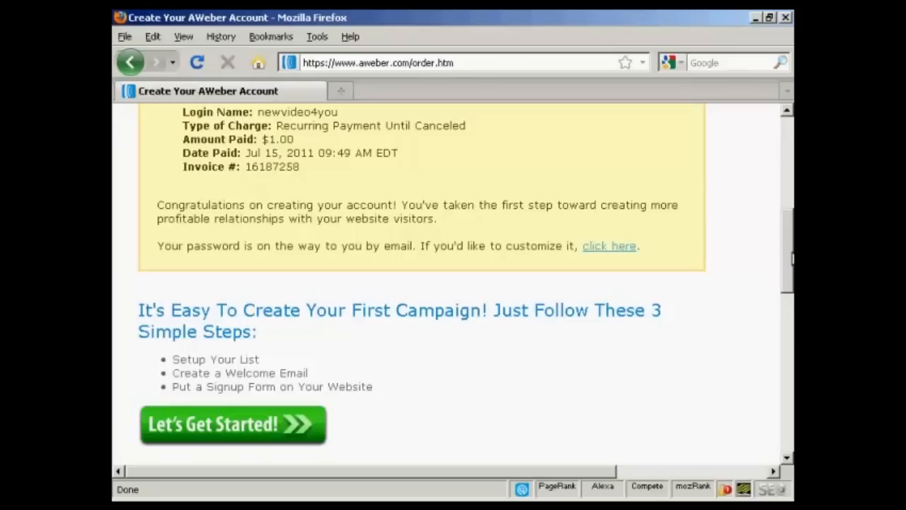
pyautogui.scroll(-3)
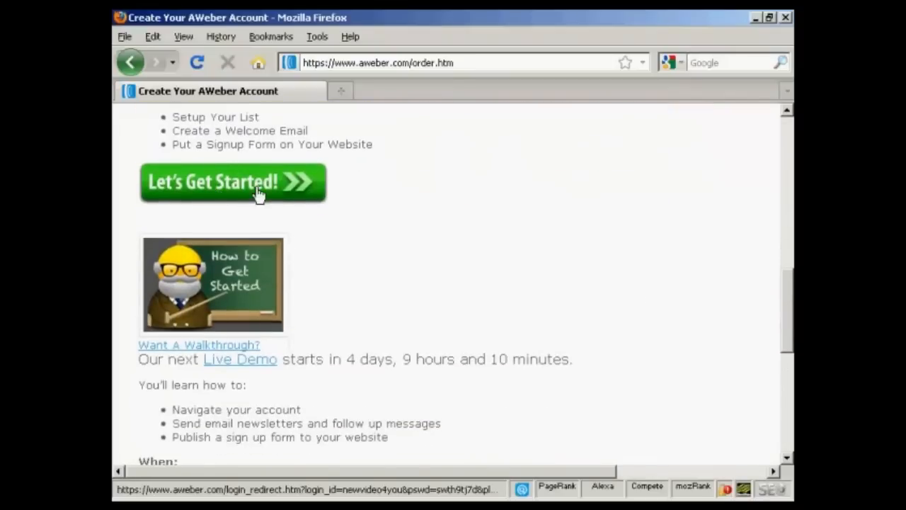
pyautogui.click(233, 182)
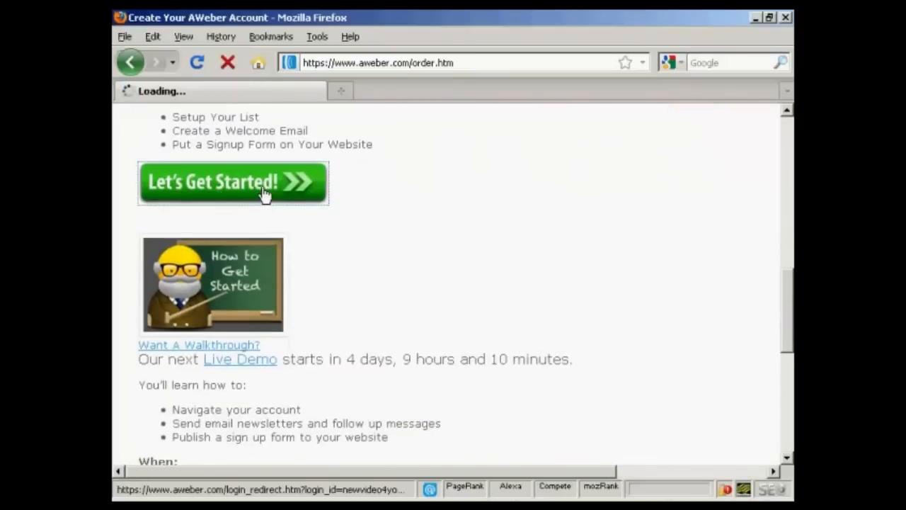
pyautogui.click(232, 182)
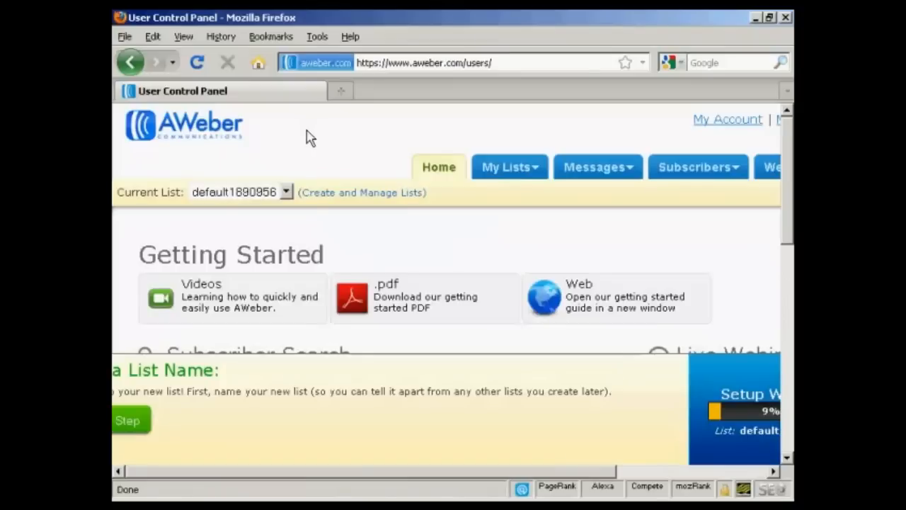
pyautogui.moveTo(375, 237)
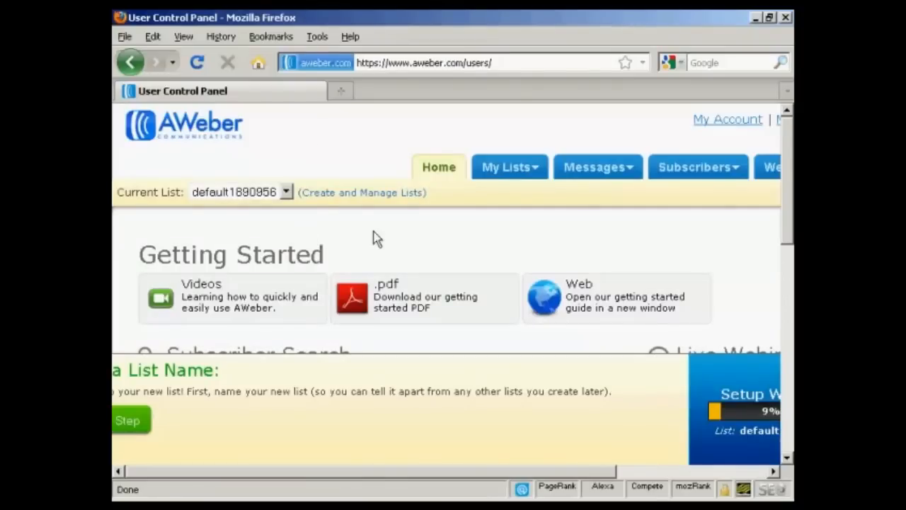
pyautogui.moveTo(659, 241)
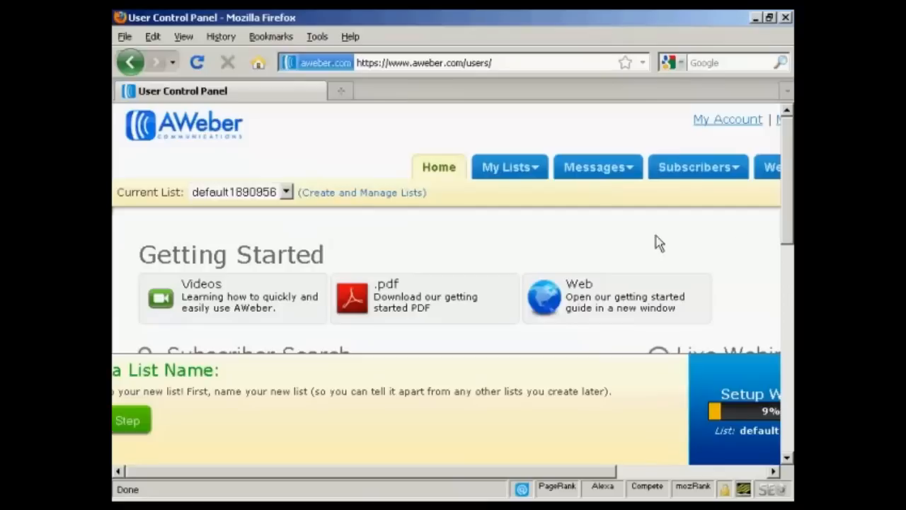
pyautogui.scroll(-3)
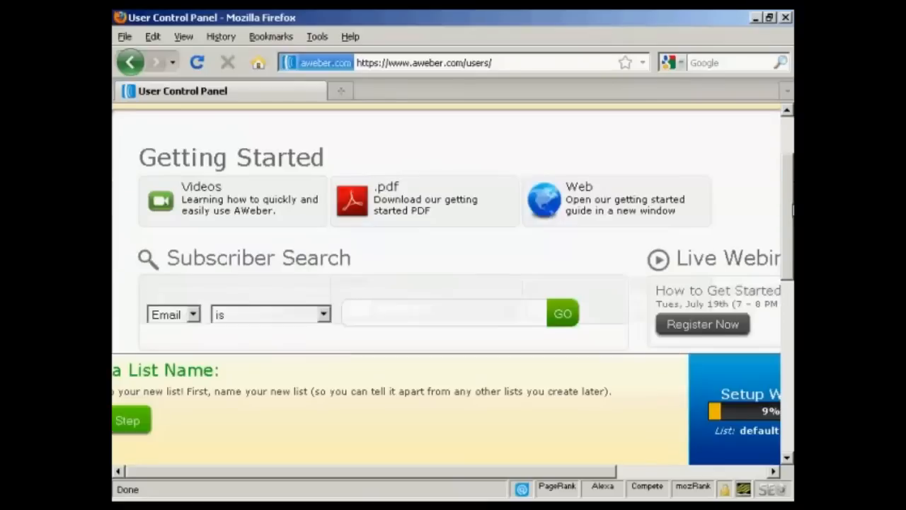
pyautogui.scroll(-3)
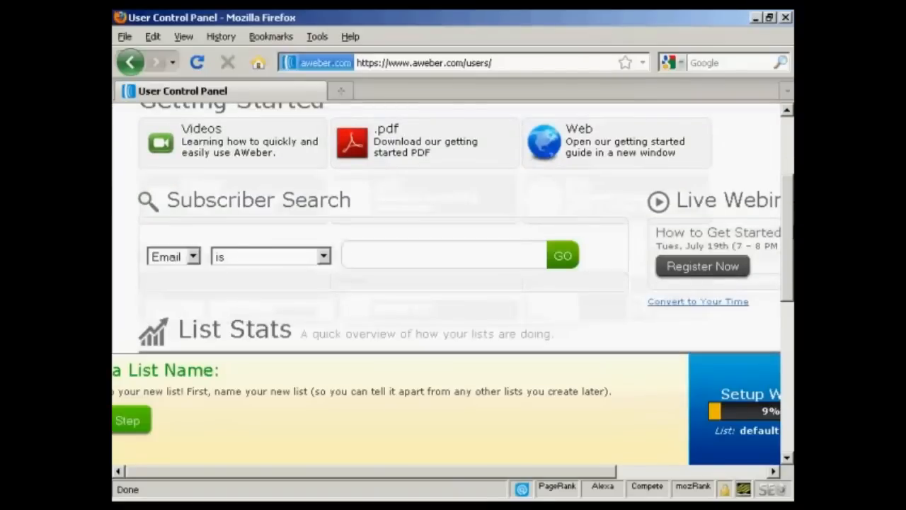
pyautogui.scroll(-3)
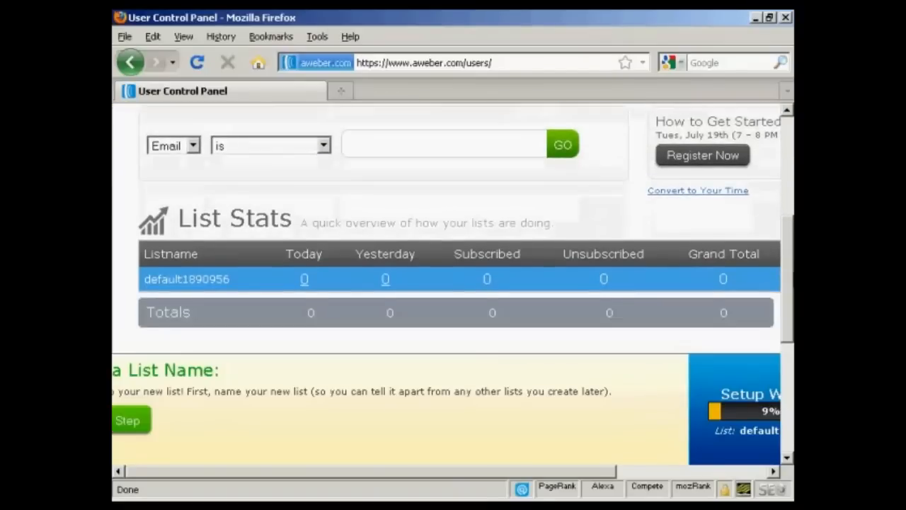
pyautogui.scroll(-3)
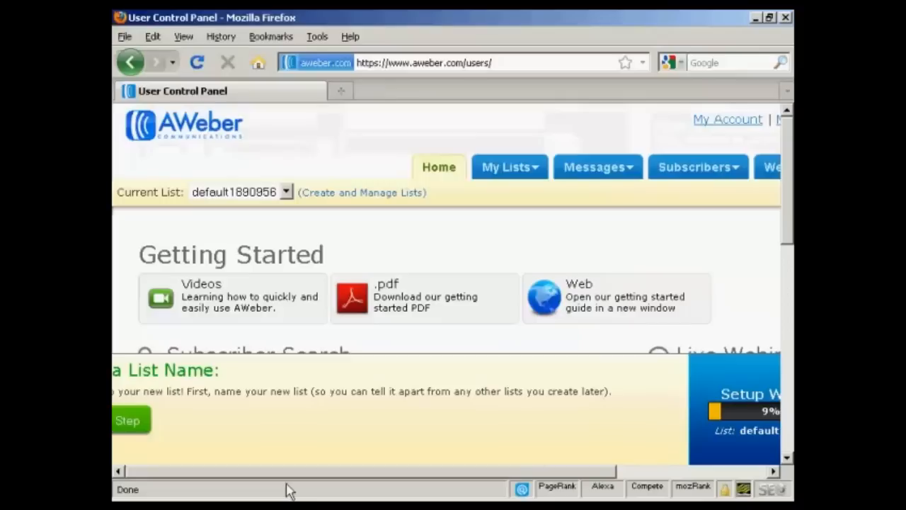
pyautogui.moveTo(312, 485)
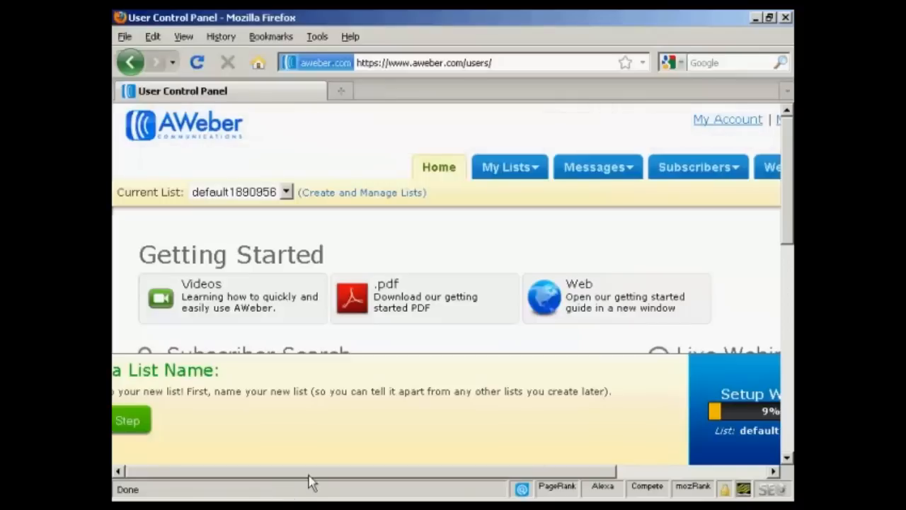
pyautogui.moveTo(129, 393)
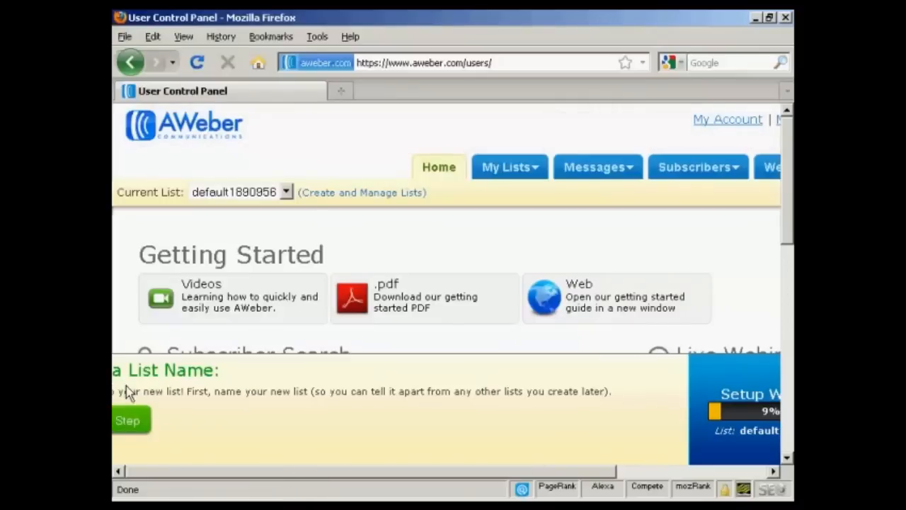
pyautogui.moveTo(168, 393)
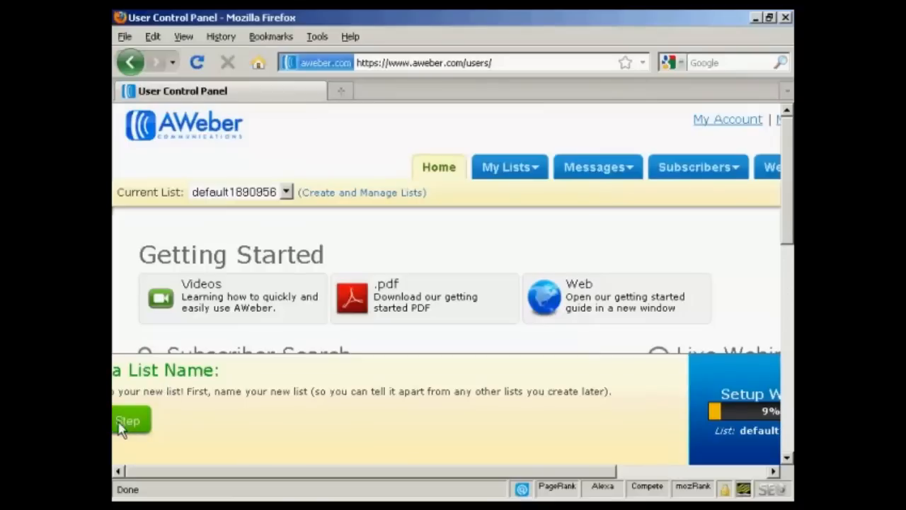
# Advance the Setup Wizard to List Settings and enter the description 'Main List'.
pyautogui.click(129, 420)
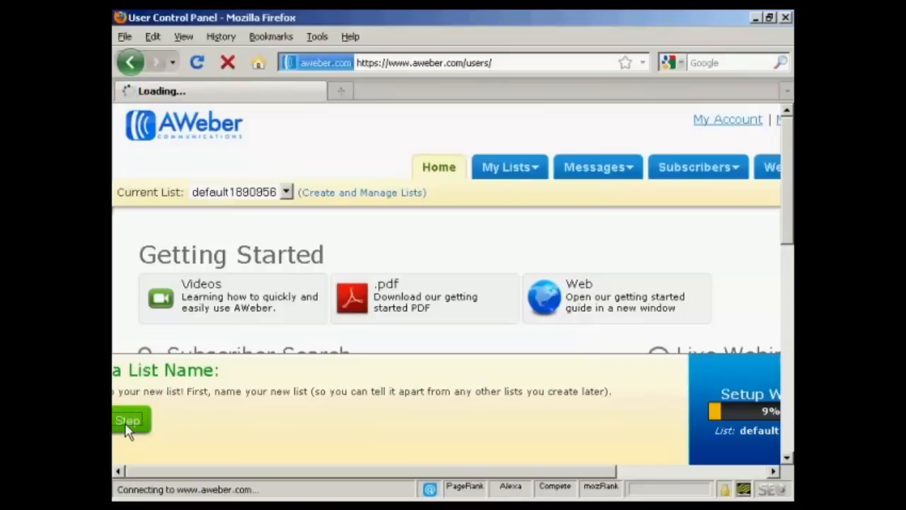
pyautogui.click(128, 420)
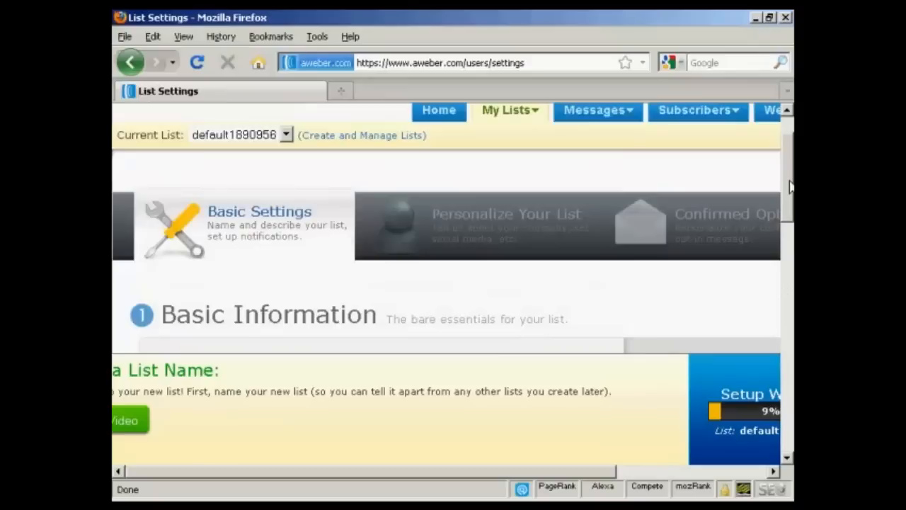
pyautogui.scroll(-3)
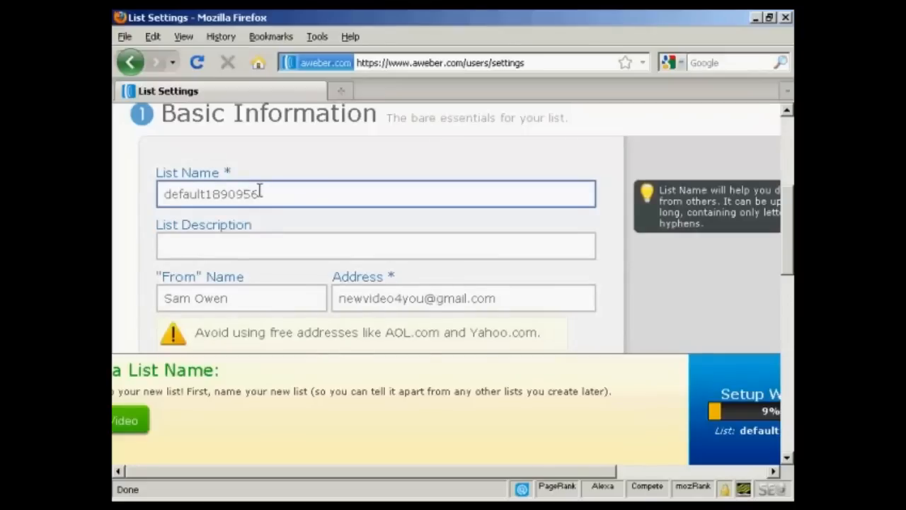
pyautogui.click(376, 245)
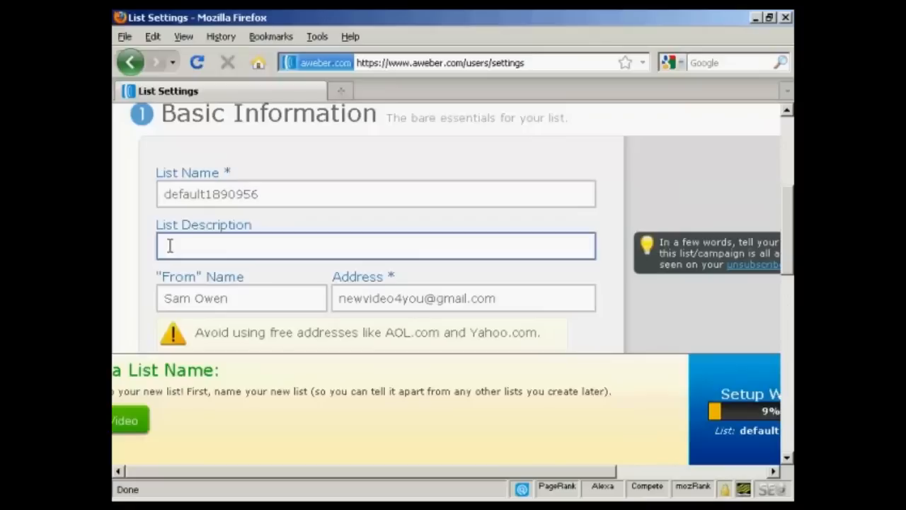
pyautogui.write('Main List')
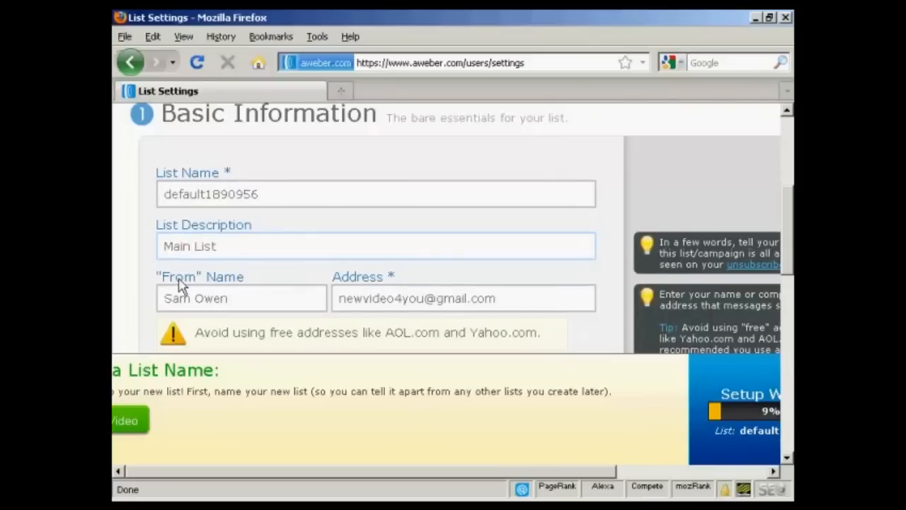
pyautogui.moveTo(267, 280)
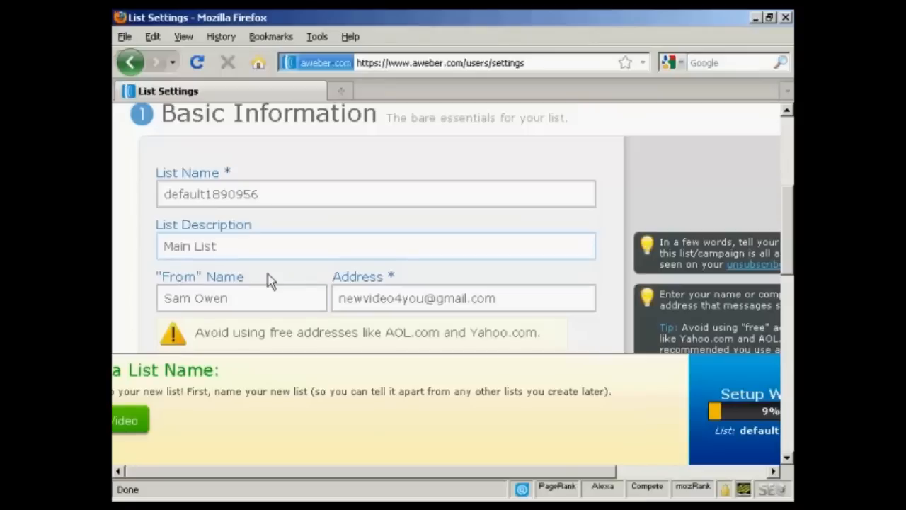
pyautogui.click(464, 298)
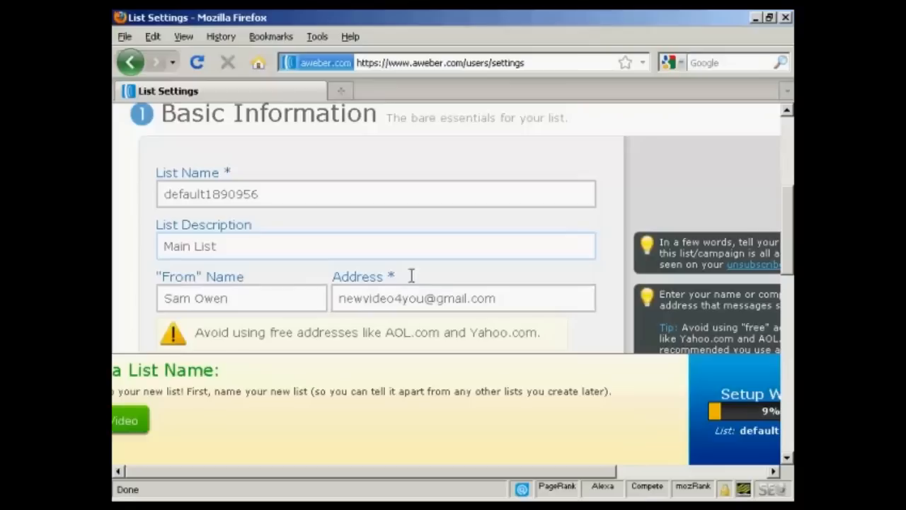
pyautogui.moveTo(467, 336)
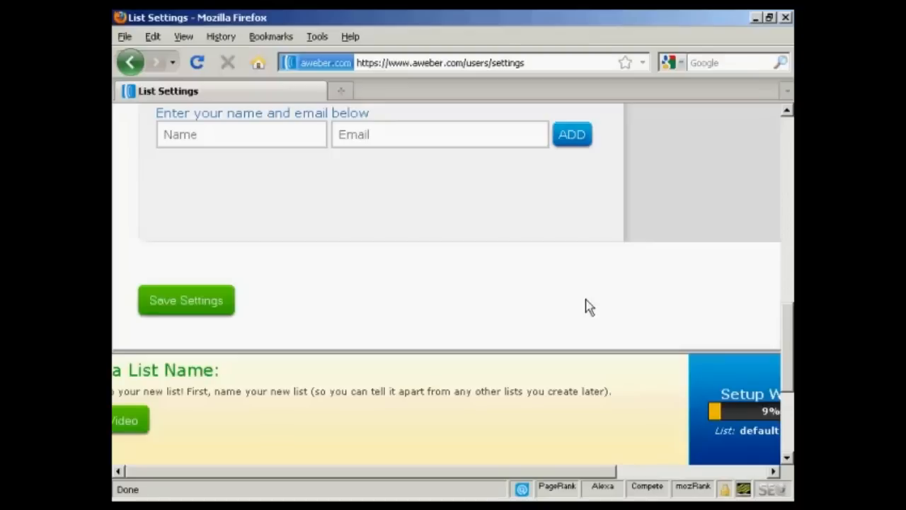
# Save the list settings and go to Messages > Follow Up.
pyautogui.click(241, 134)
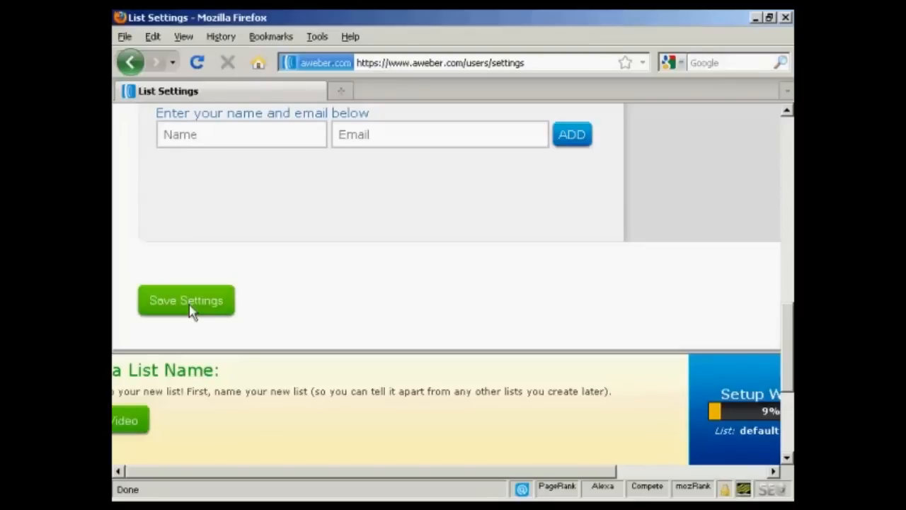
pyautogui.moveTo(198, 310)
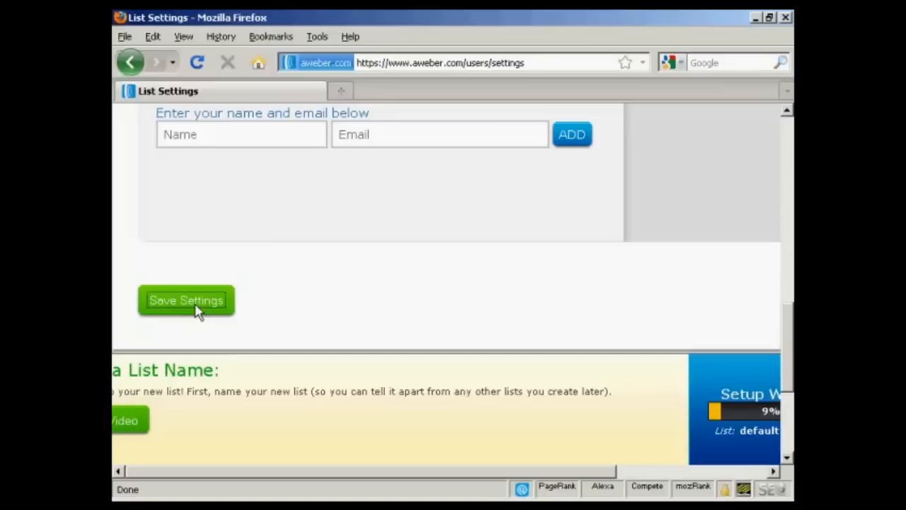
pyautogui.click(186, 300)
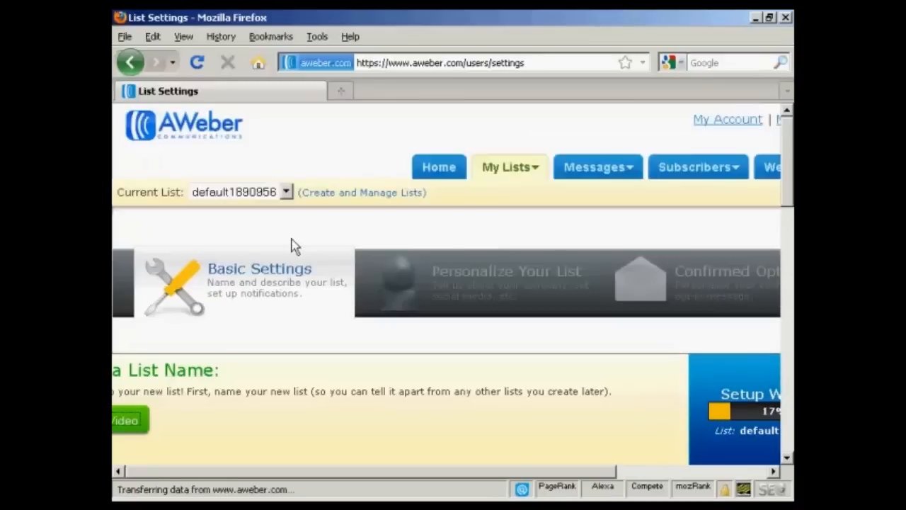
pyautogui.click(597, 167)
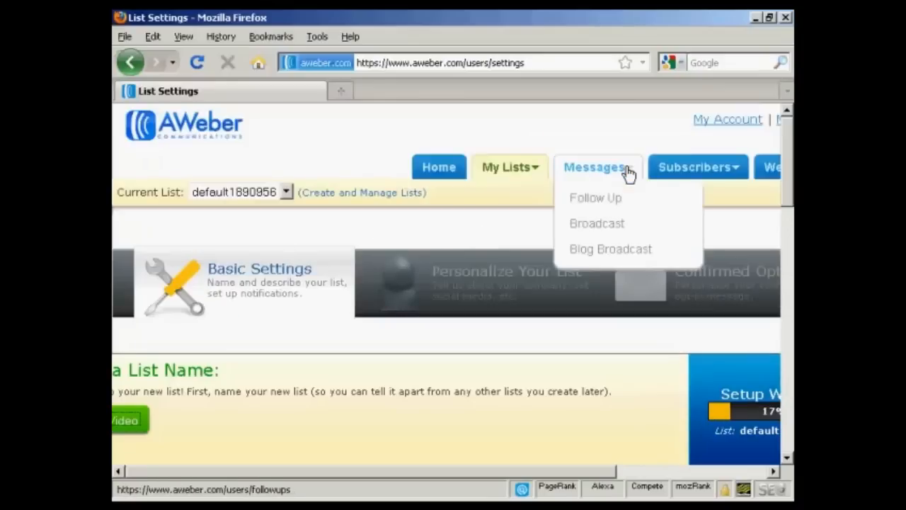
pyautogui.moveTo(622, 198)
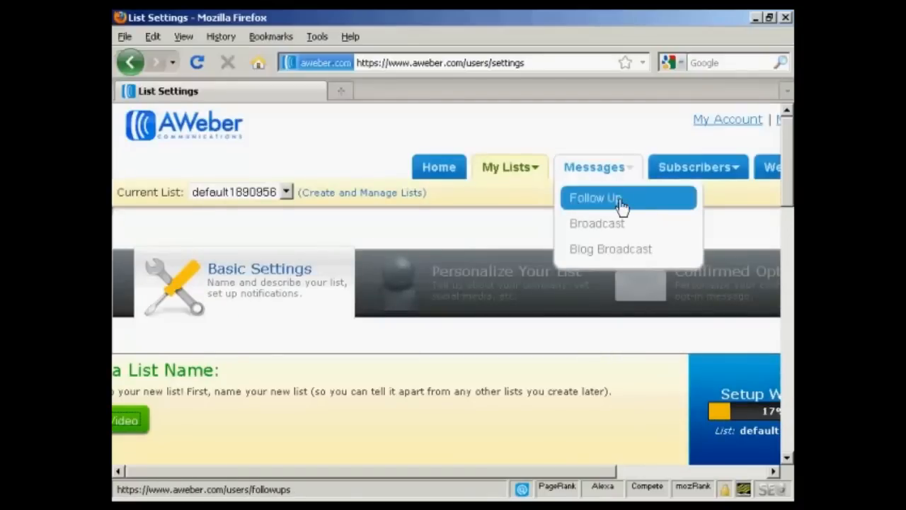
pyautogui.click(595, 198)
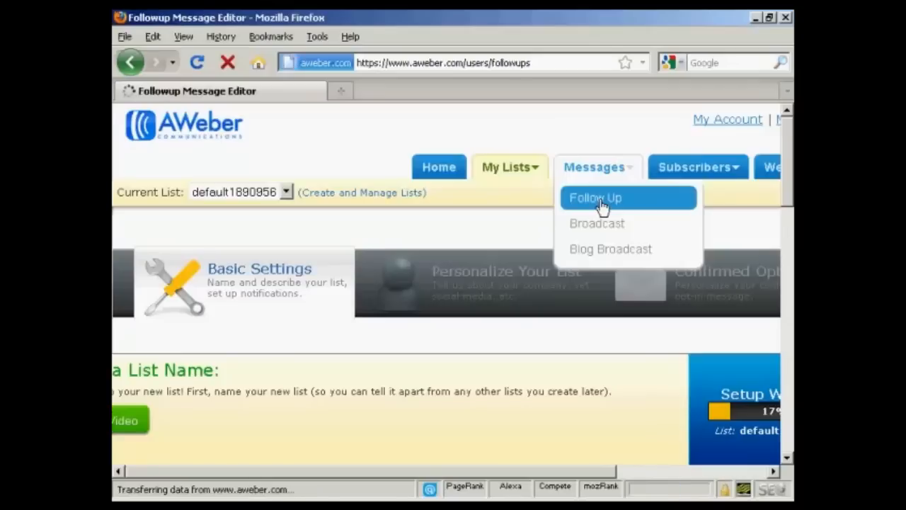
# Create a new follow-up message, opening the Follow Up #1 editor.
pyautogui.click(595, 197)
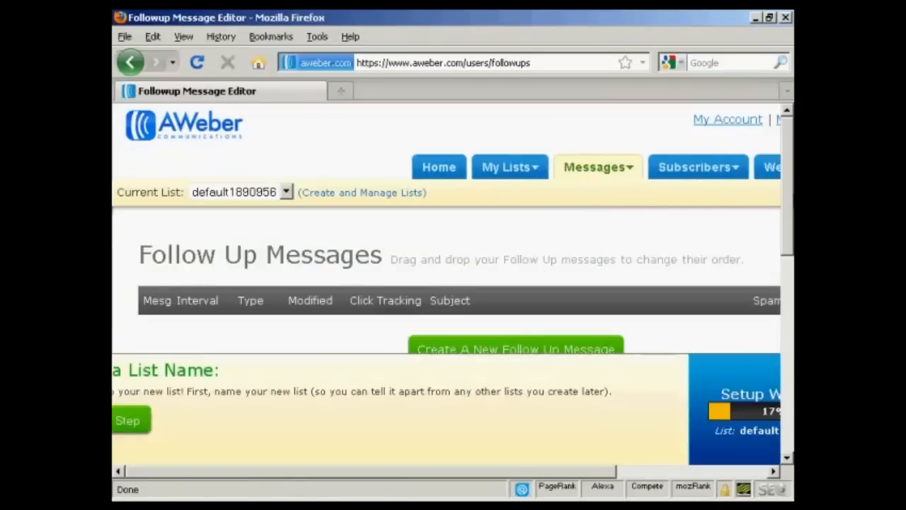
pyautogui.scroll(-3)
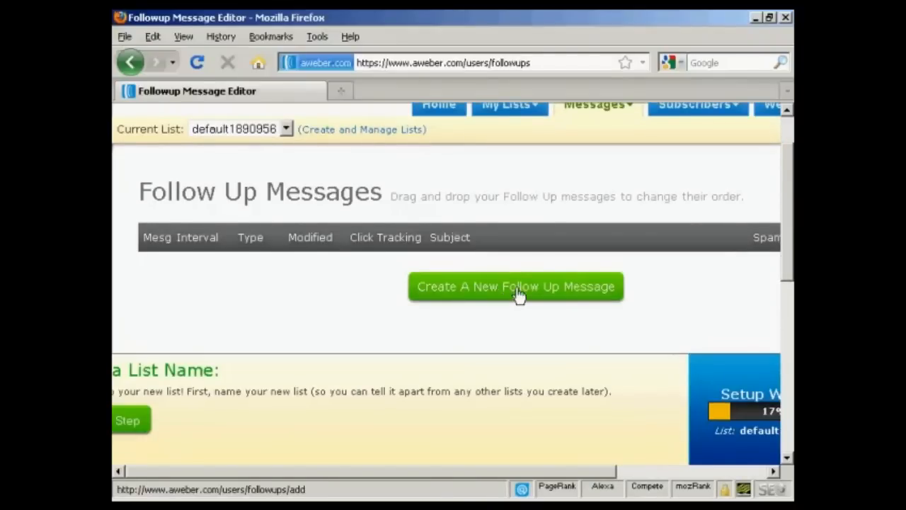
pyautogui.click(515, 286)
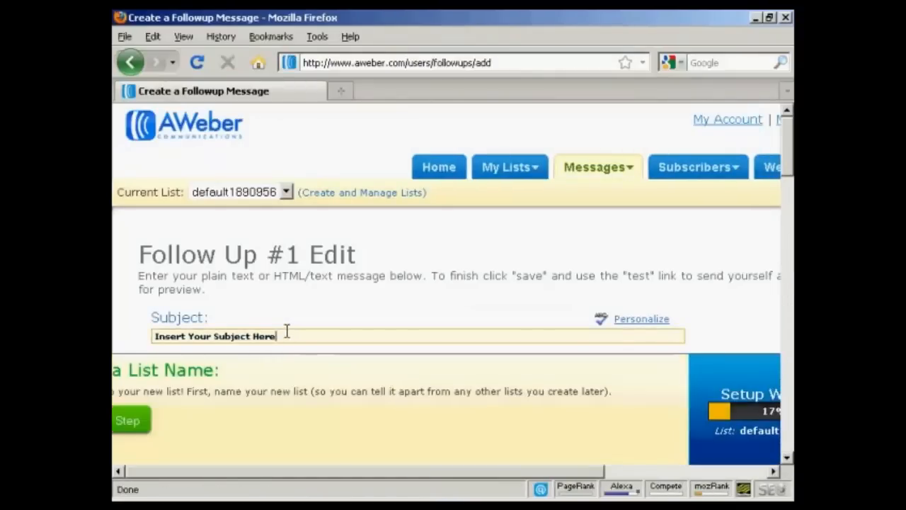
# Replace the placeholder subject with 'Thank You For Subscribing'.
pyautogui.tripleClick(212, 336)
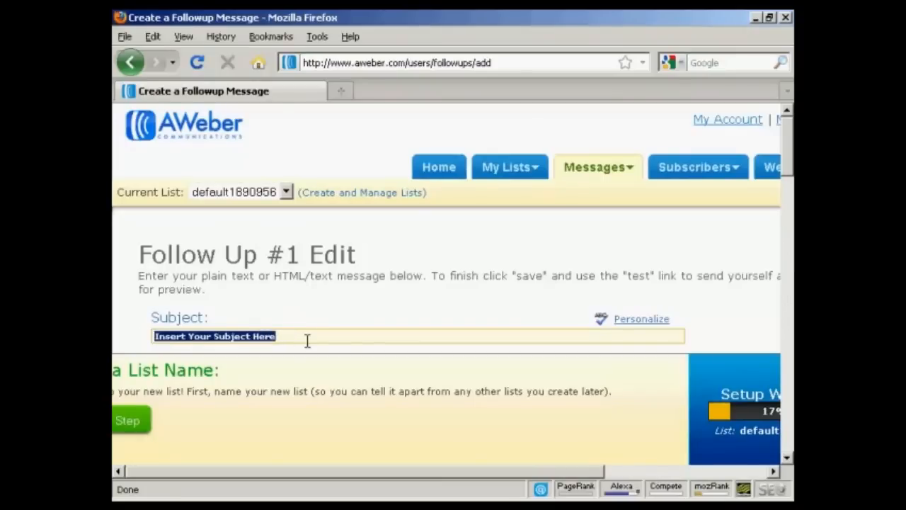
pyautogui.write('Thank')
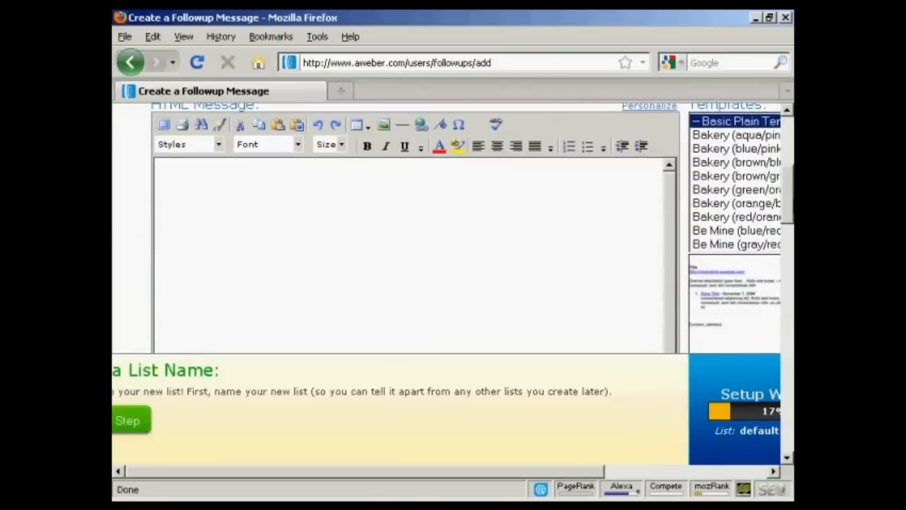
pyautogui.moveTo(723, 147)
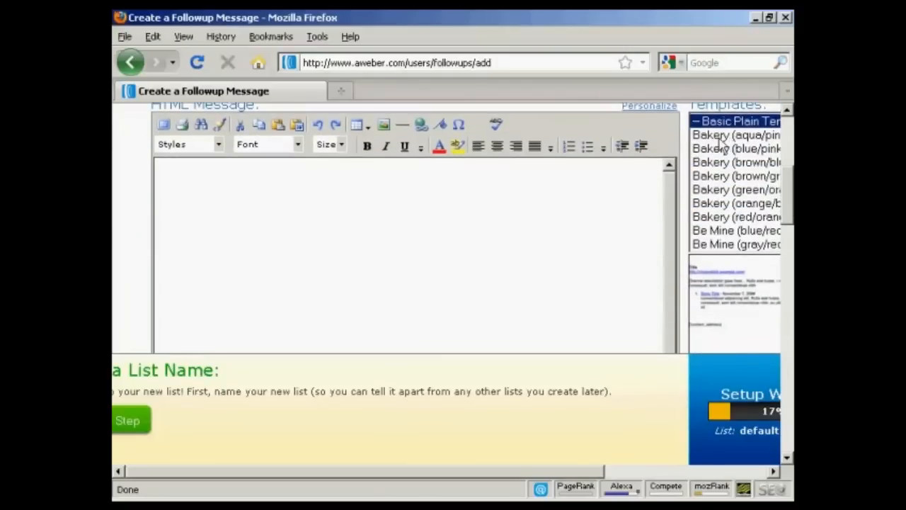
pyautogui.click(735, 134)
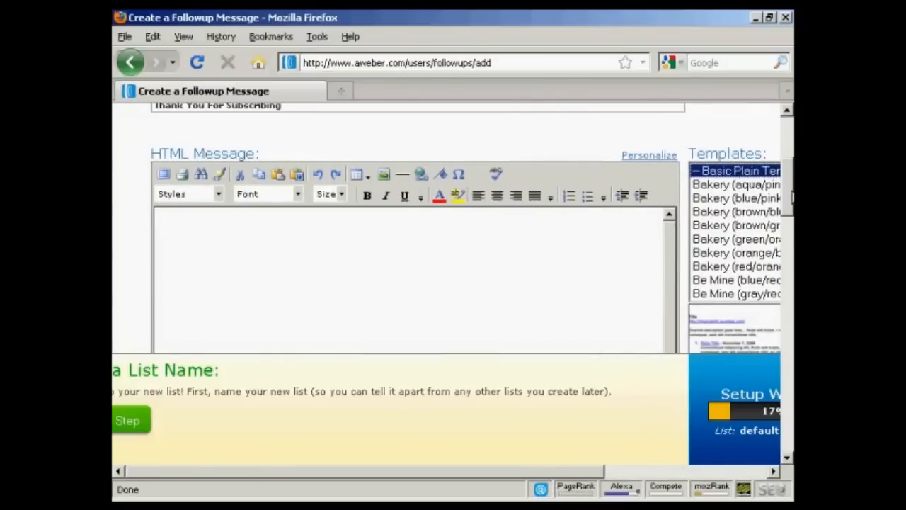
pyautogui.scroll(-3)
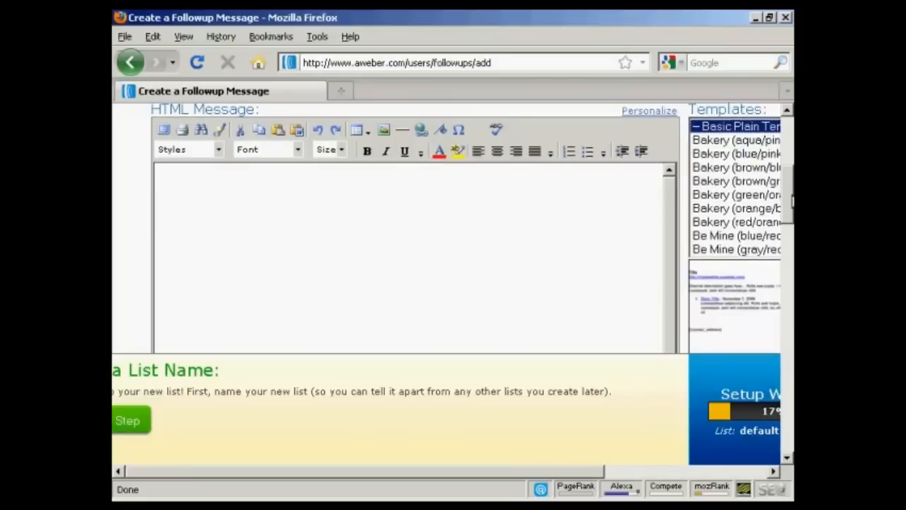
pyautogui.moveTo(172, 199)
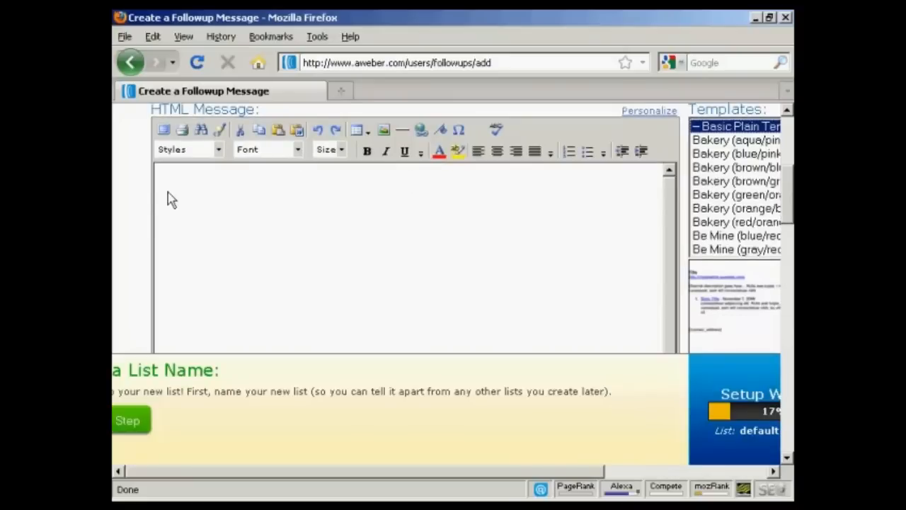
pyautogui.moveTo(180, 182)
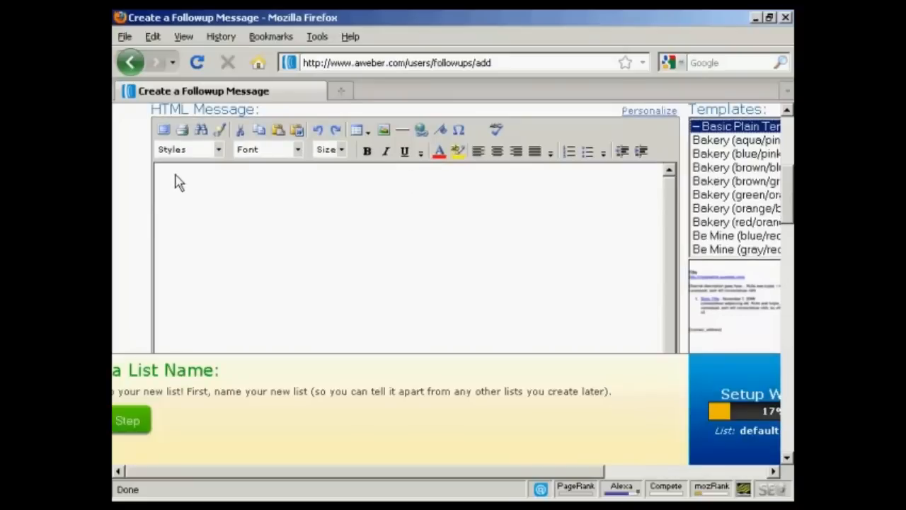
pyautogui.moveTo(328, 330)
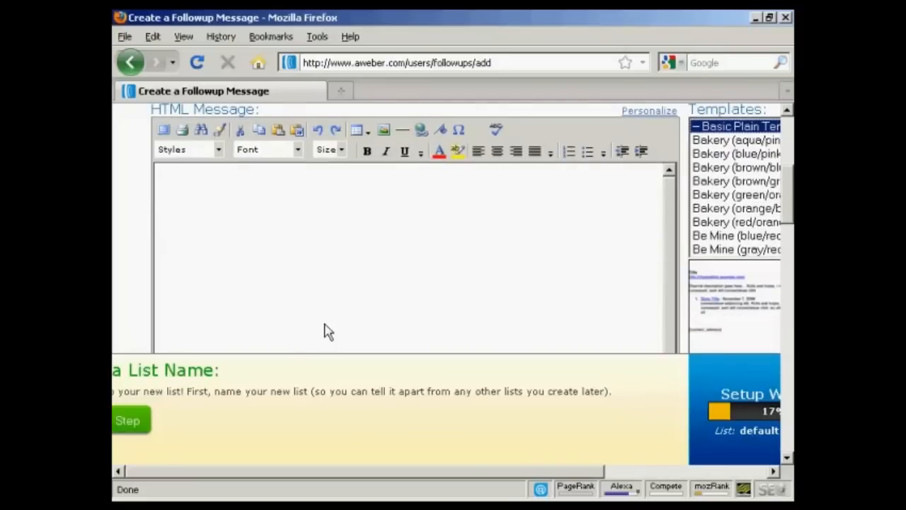
pyautogui.moveTo(461, 284)
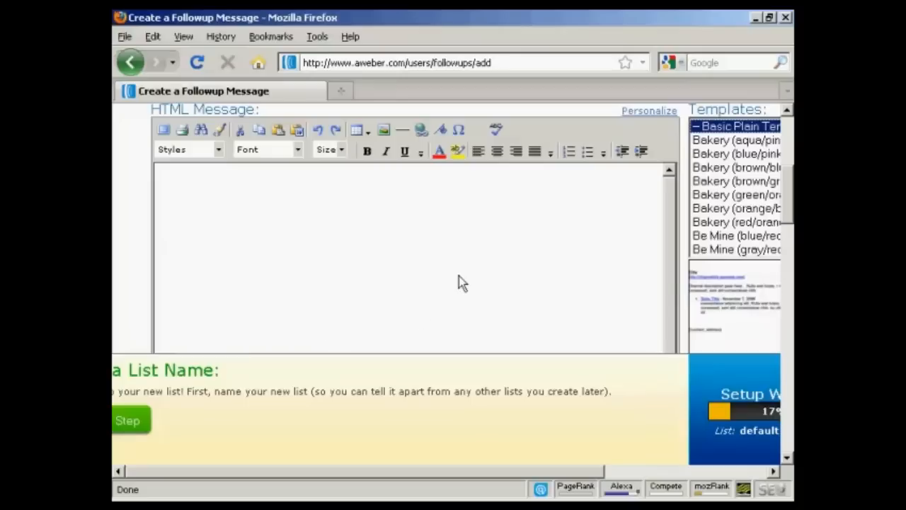
pyautogui.scroll(-3)
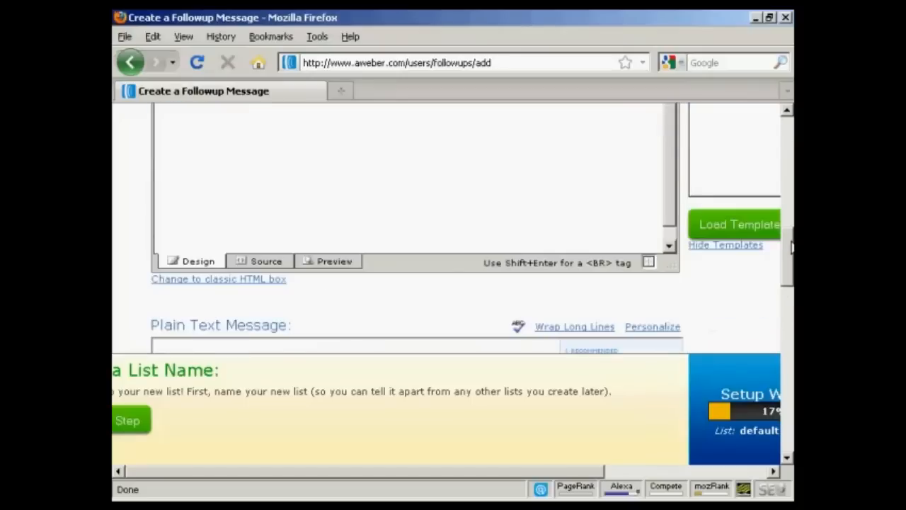
pyautogui.scroll(-3)
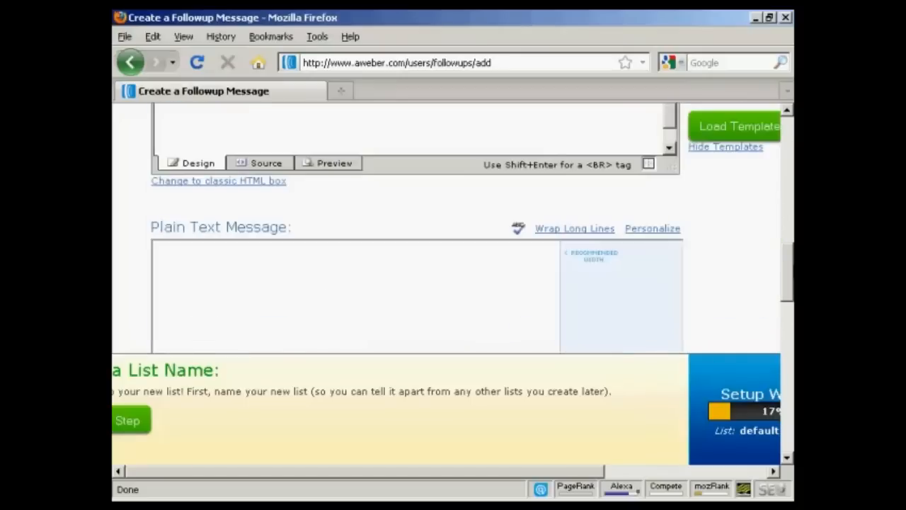
pyautogui.scroll(-3)
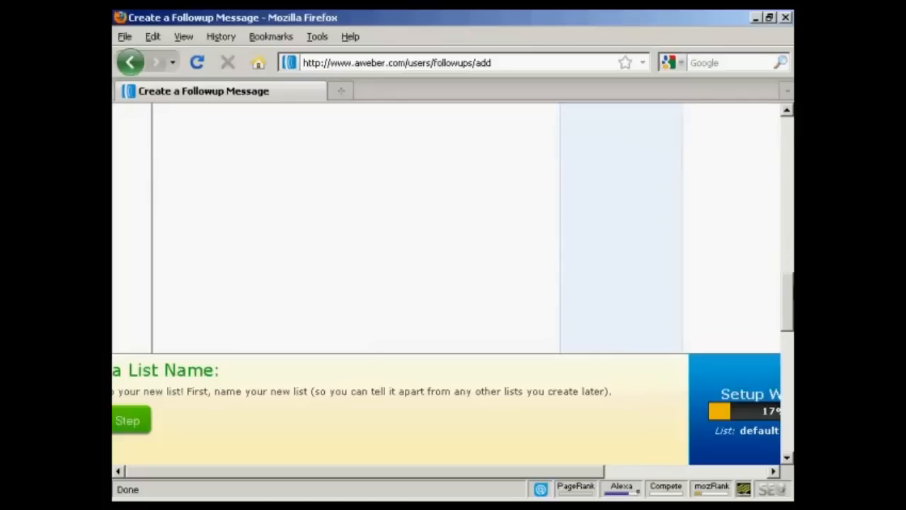
pyautogui.scroll(-3)
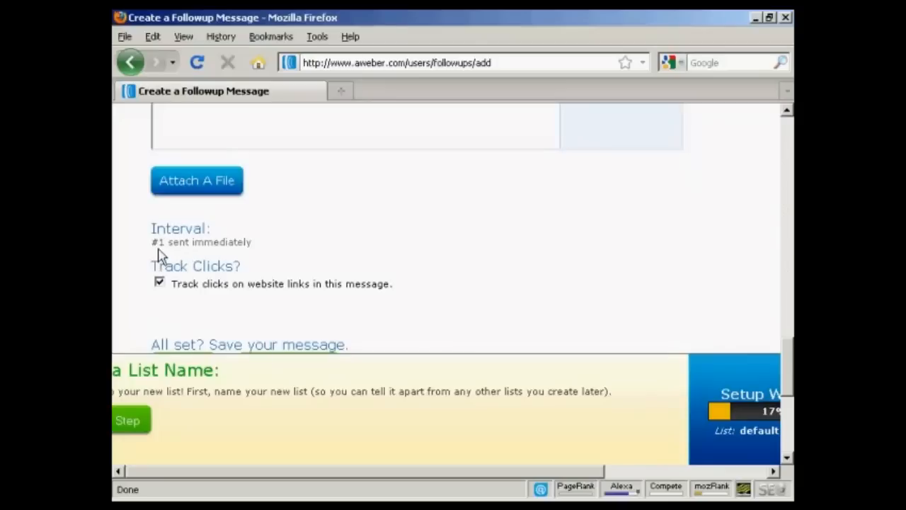
pyautogui.moveTo(181, 246)
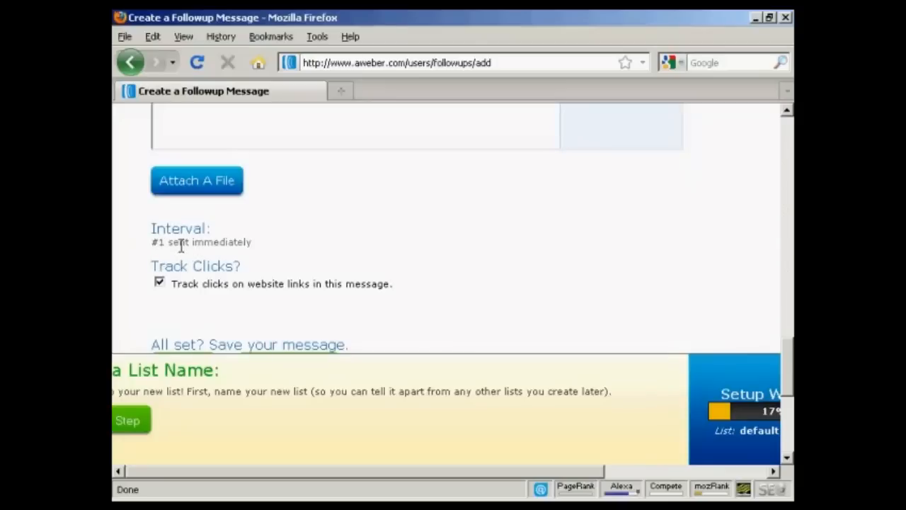
pyautogui.moveTo(273, 253)
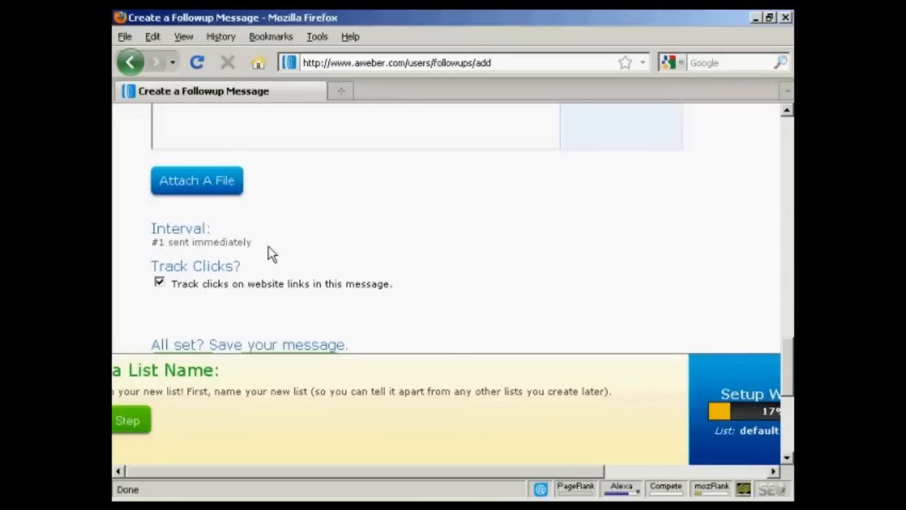
pyautogui.moveTo(515, 267)
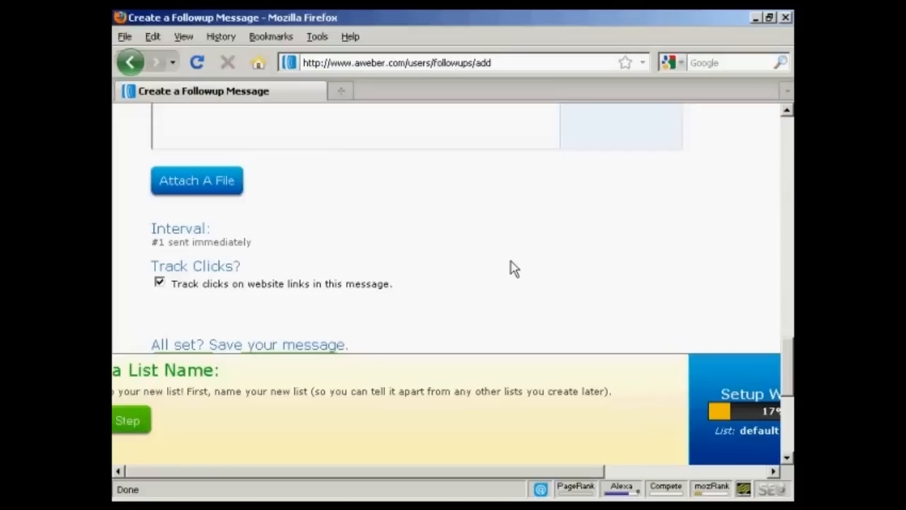
pyautogui.moveTo(486, 275)
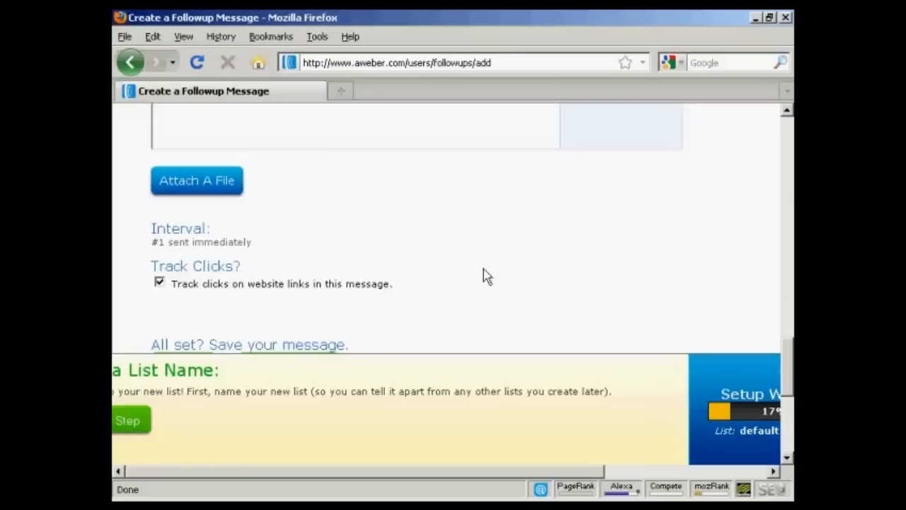
pyautogui.scroll(-3)
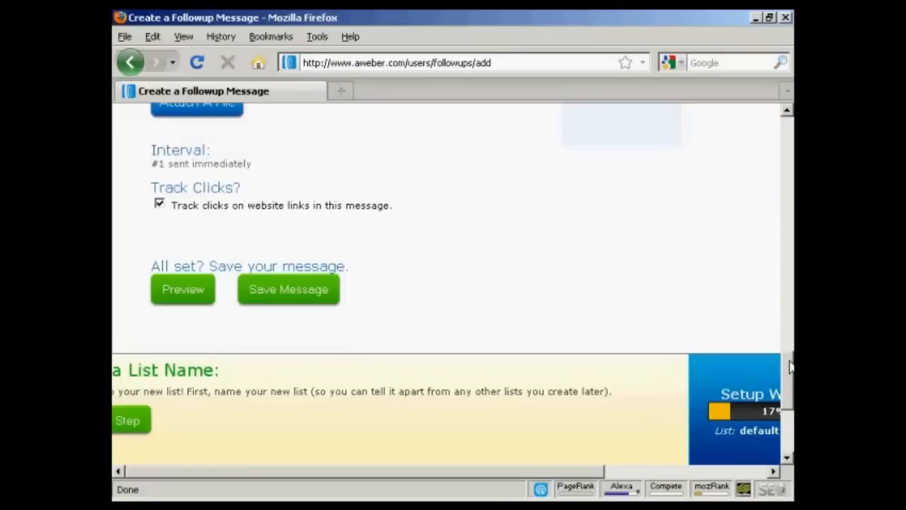
pyautogui.scroll(-3)
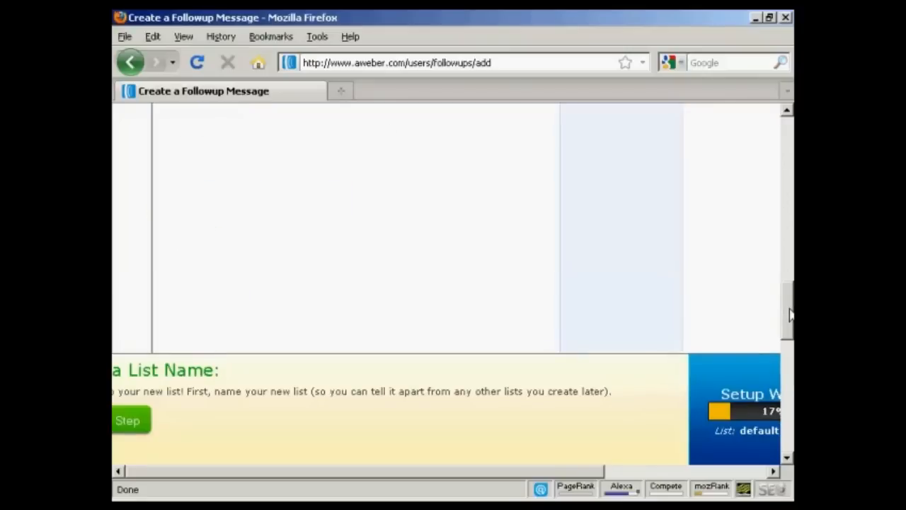
pyautogui.scroll(-3)
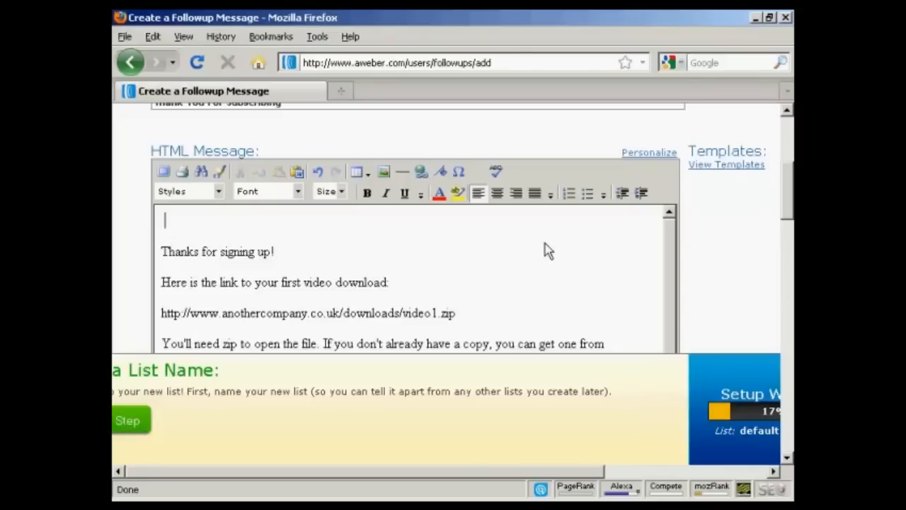
# Write the greeting 'Hi {!firstname},' using the Personalize first-name field.
pyautogui.write('Hi')
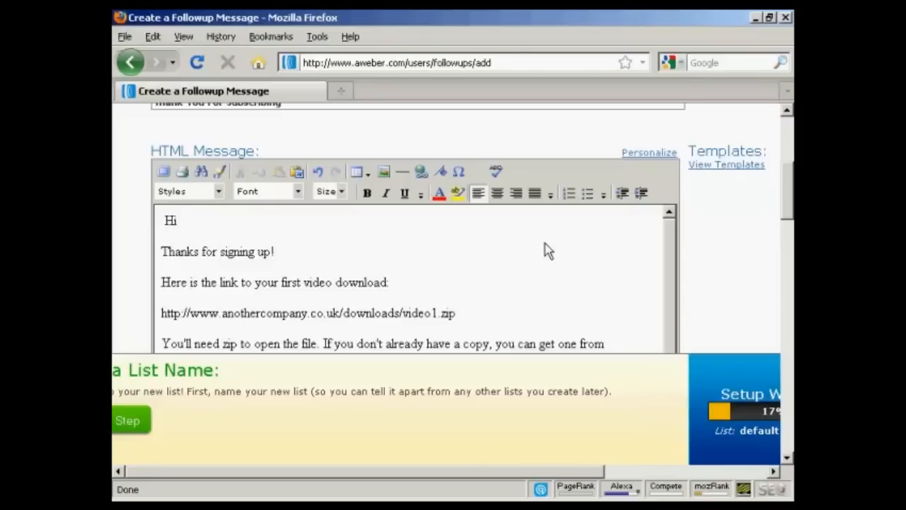
pyautogui.click(648, 151)
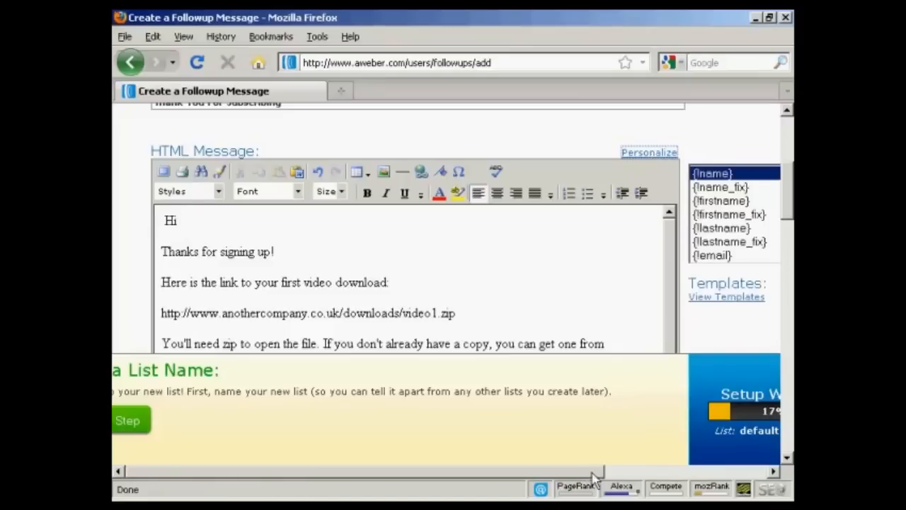
pyautogui.hscroll(3)
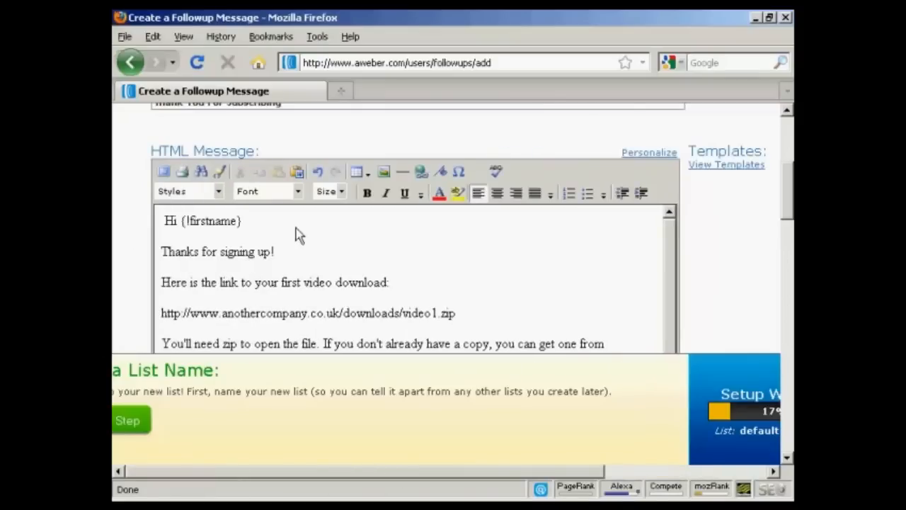
pyautogui.write(',')
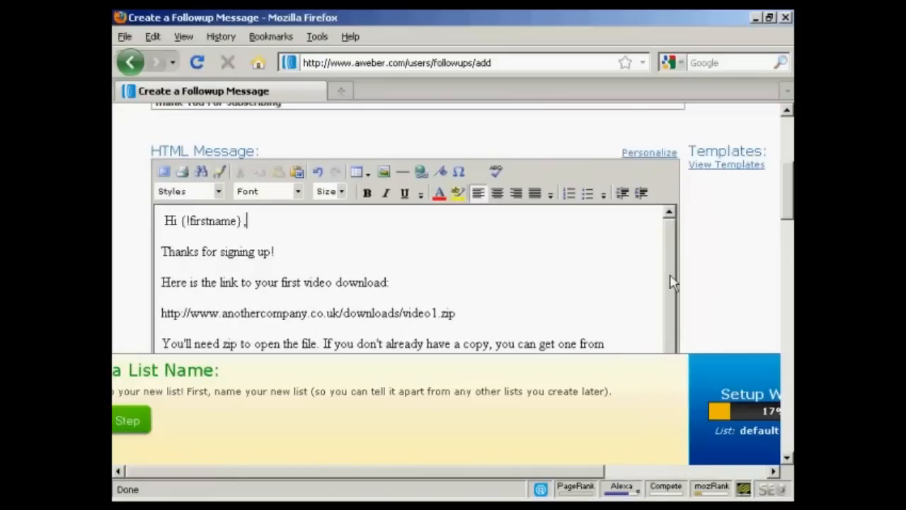
pyautogui.moveTo(666, 267)
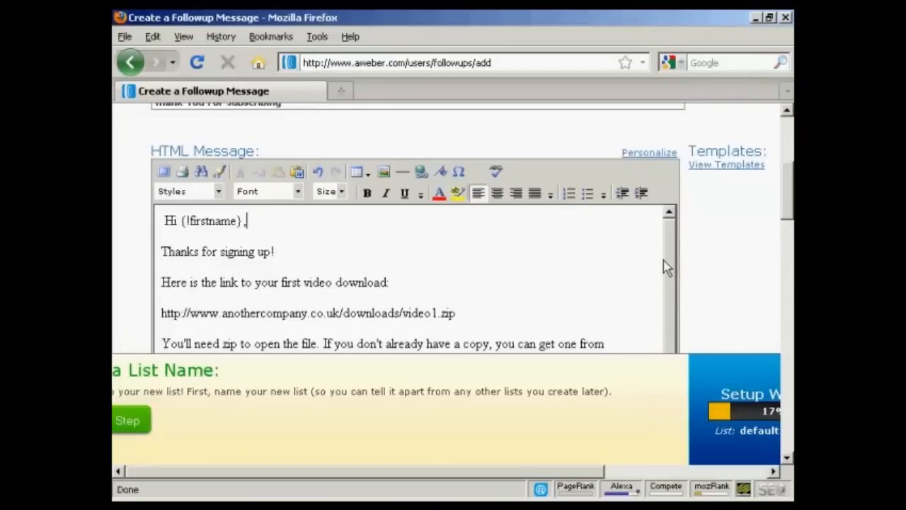
pyautogui.scroll(-3)
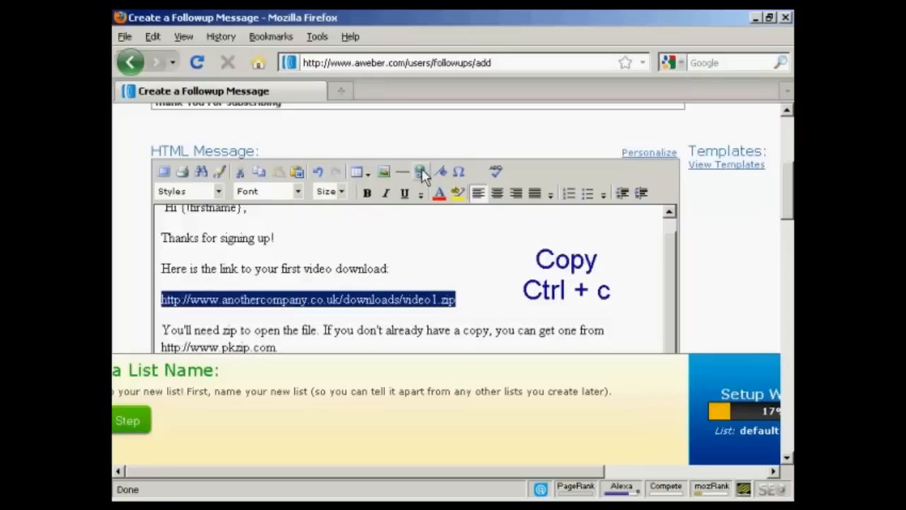
pyautogui.click(421, 171)
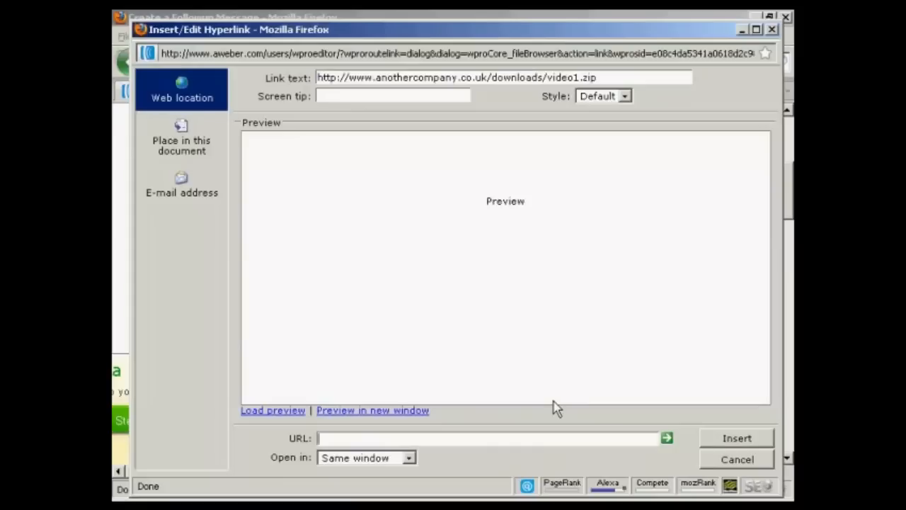
pyautogui.write('http://www.anothercompany.co.uk/downloads/video1.zip')
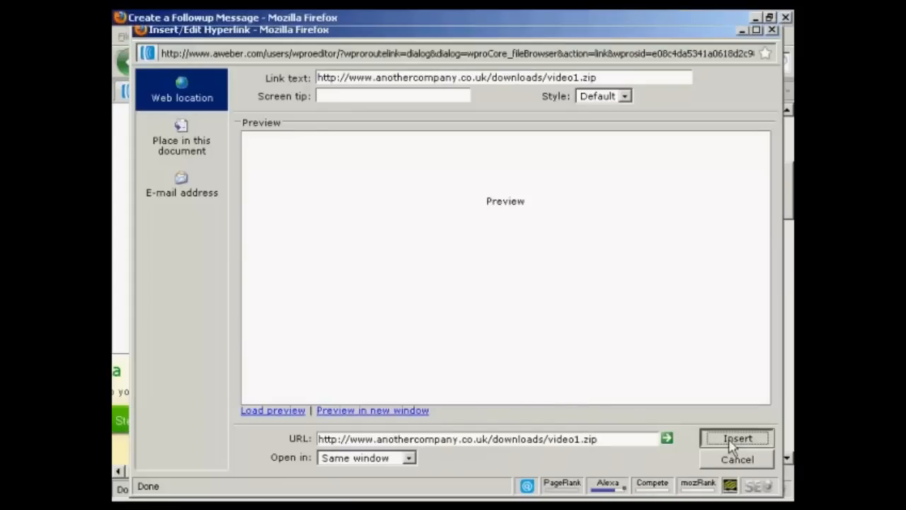
pyautogui.click(736, 439)
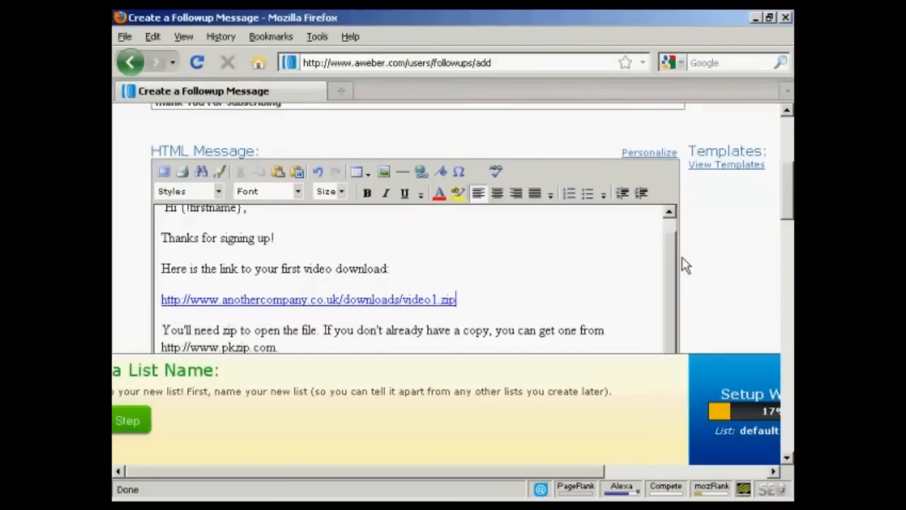
pyautogui.scroll(-3)
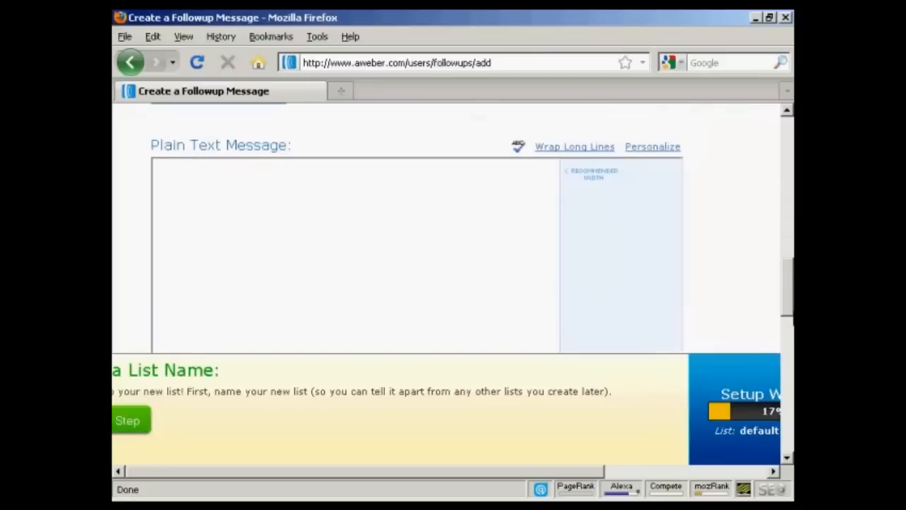
# Preview the follow-up email from the bottom of the form.
pyautogui.scroll(-3)
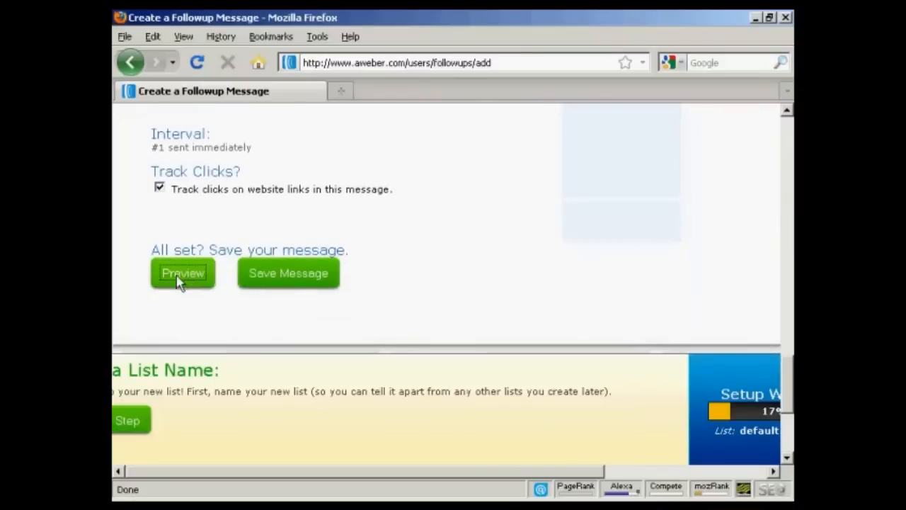
pyautogui.click(182, 273)
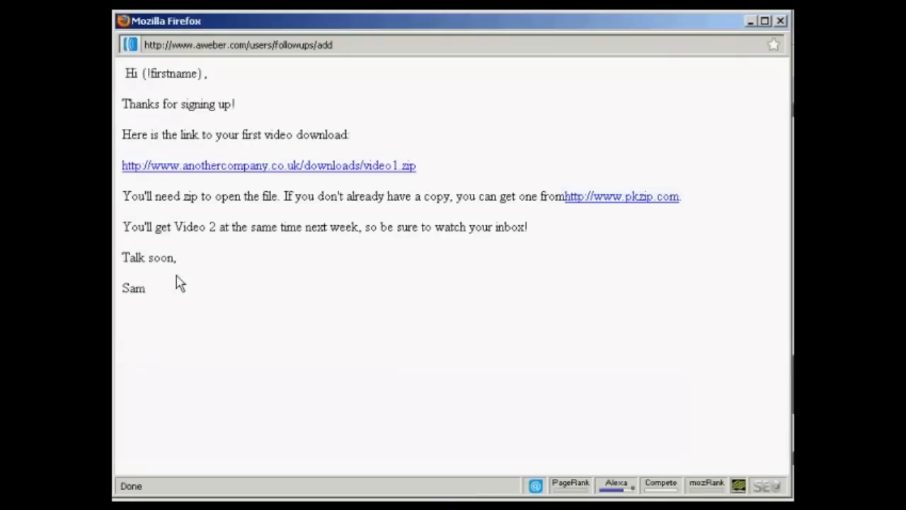
pyautogui.moveTo(564, 211)
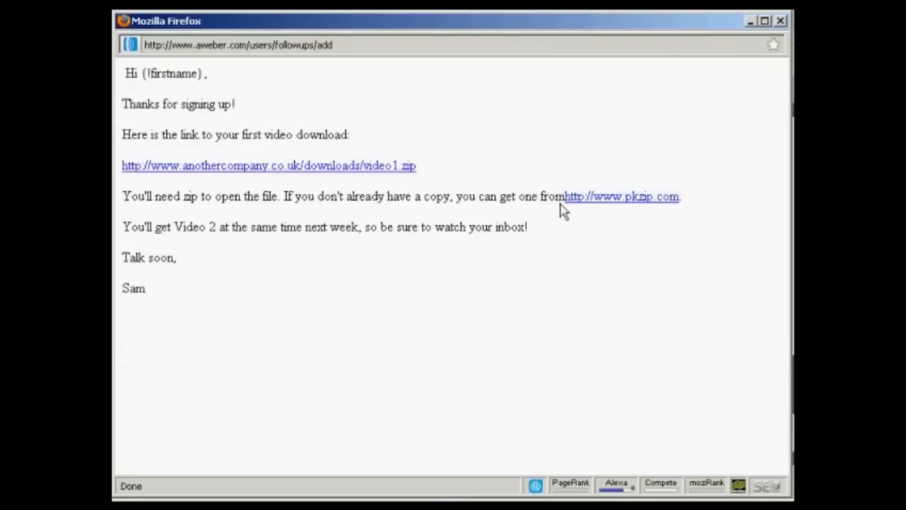
pyautogui.moveTo(659, 221)
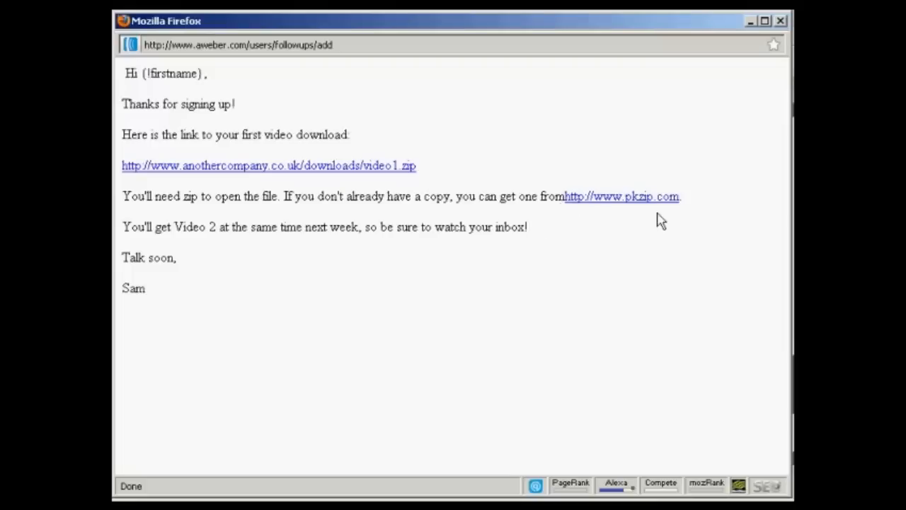
pyautogui.moveTo(567, 208)
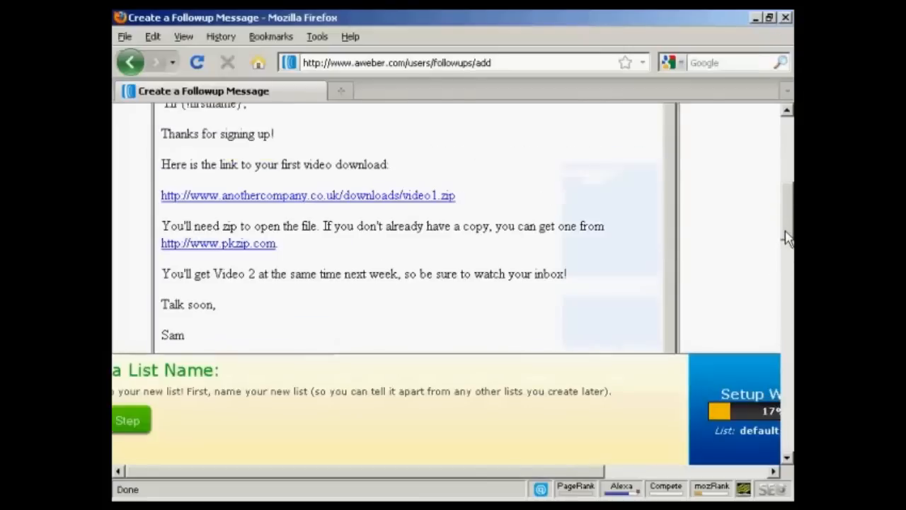
pyautogui.moveTo(165, 246)
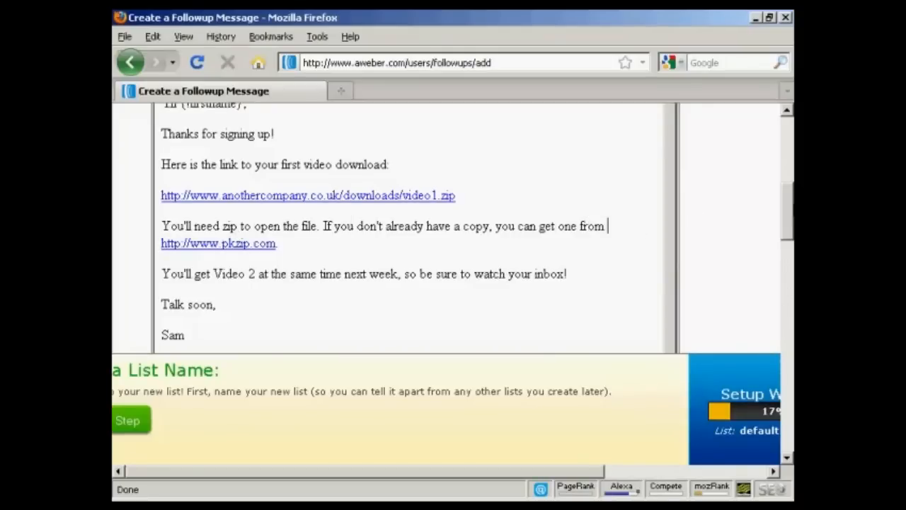
# Preview again to confirm the space between 'from' and the pkzip link.
pyautogui.scroll(-3)
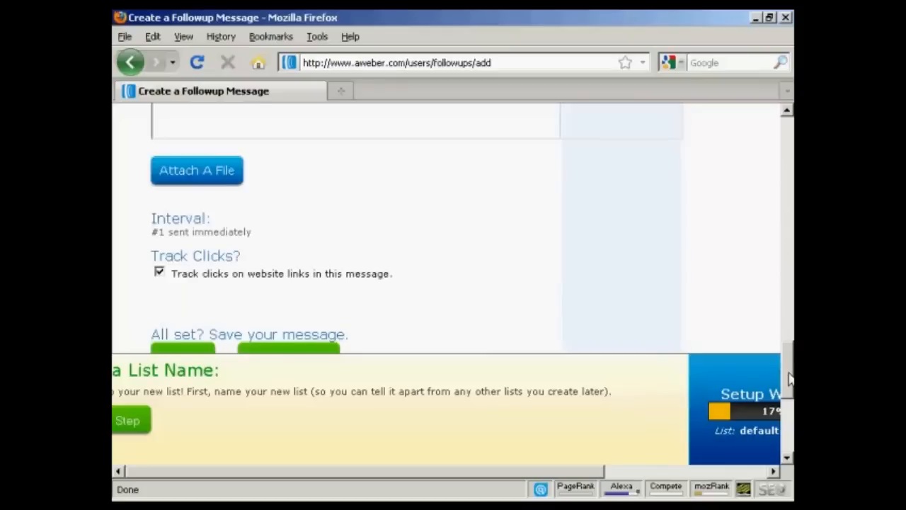
pyautogui.scroll(-3)
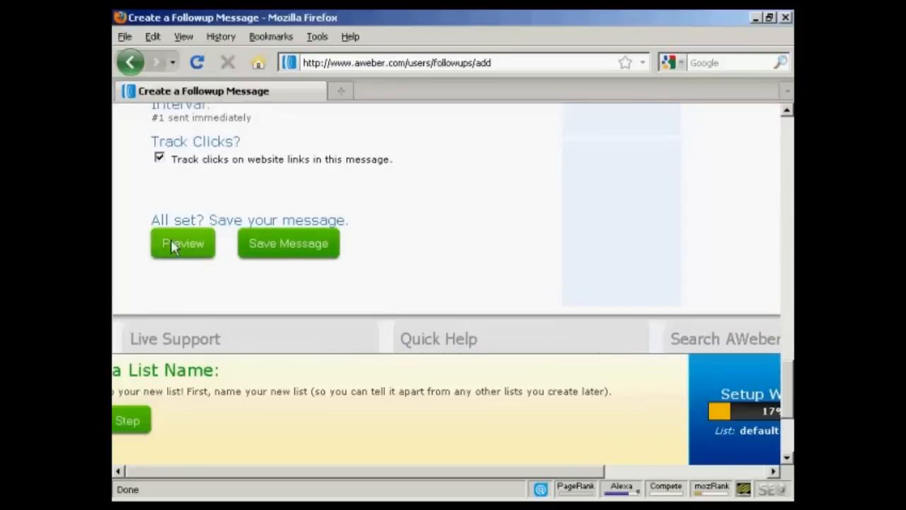
pyautogui.click(182, 243)
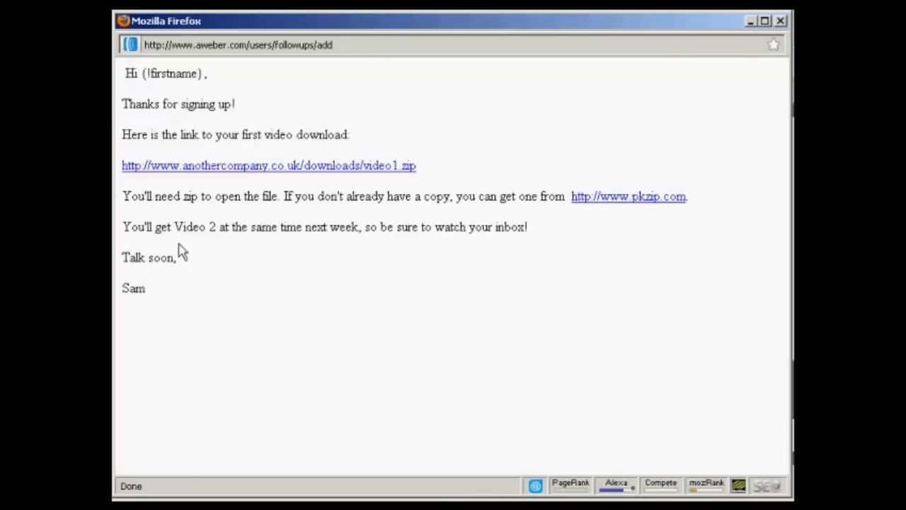
pyautogui.moveTo(476, 184)
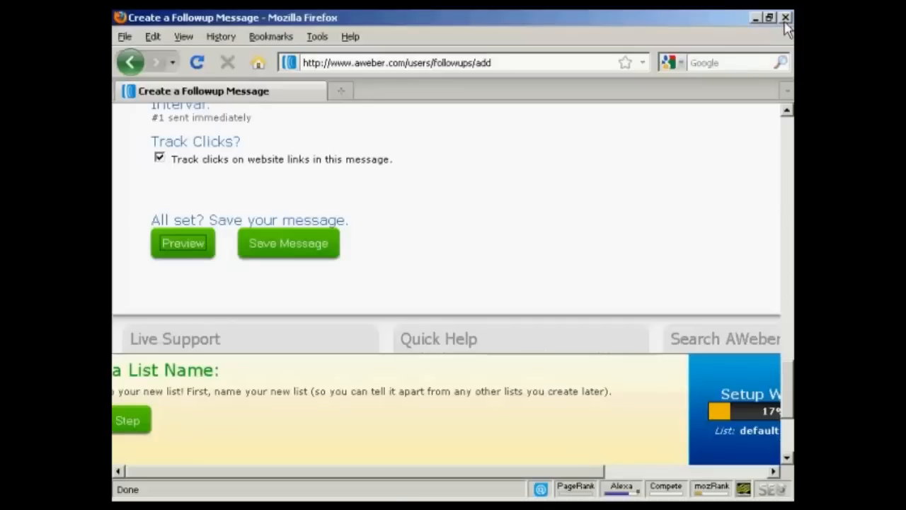
# Save the 'Thank You For Subscribing' follow-up and confirm it in the Follow Up Messages list.
pyautogui.click(287, 243)
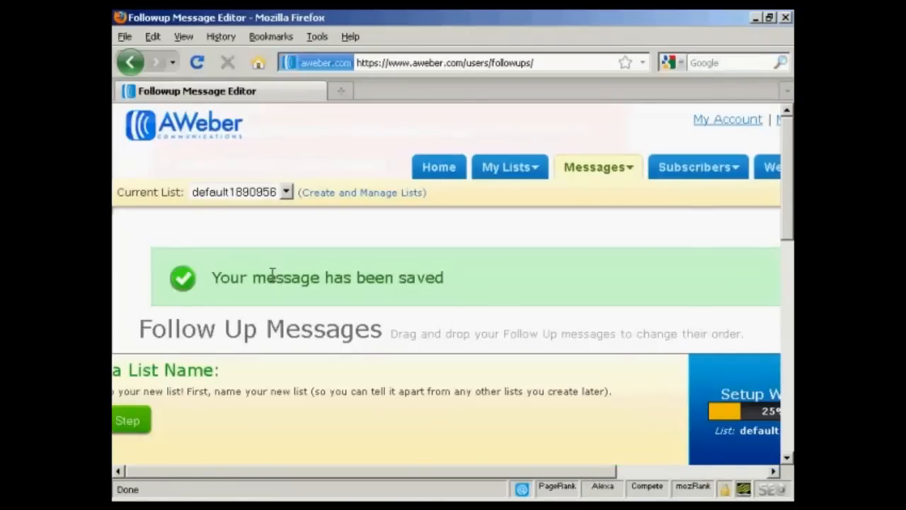
pyautogui.moveTo(789, 167)
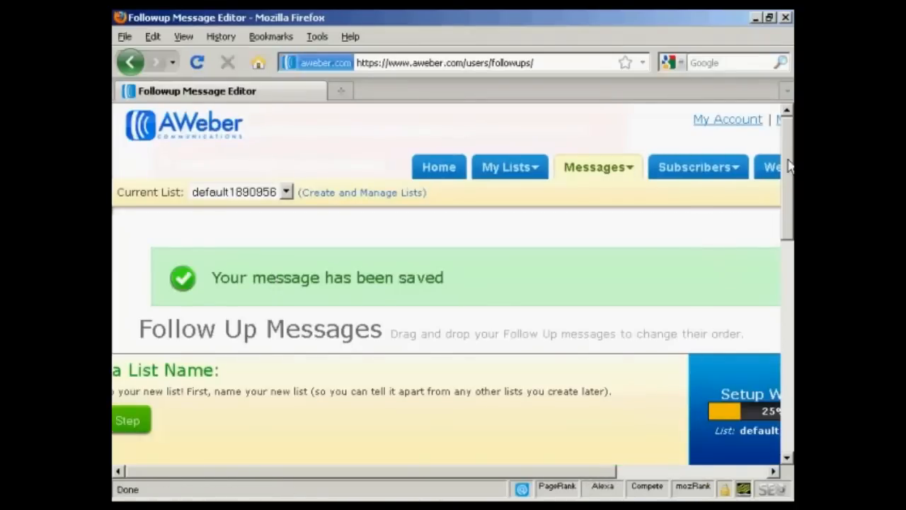
pyautogui.scroll(-3)
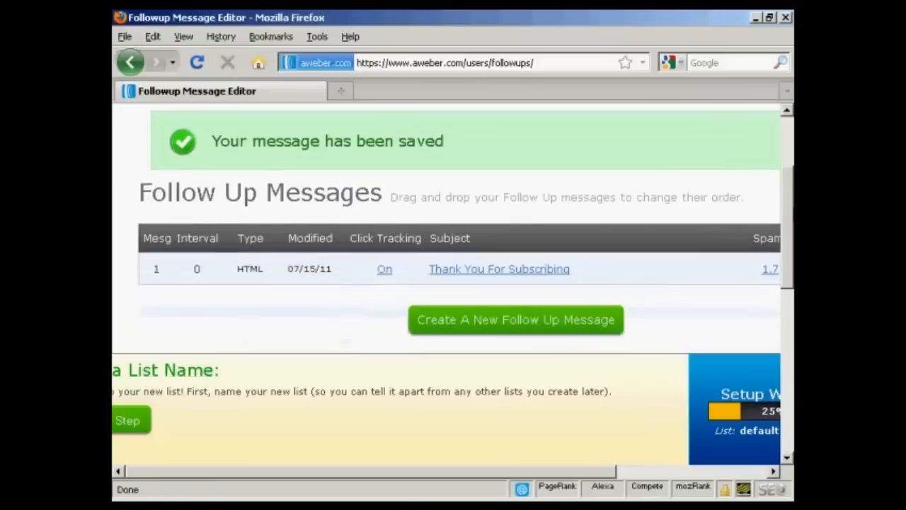
pyautogui.moveTo(150, 282)
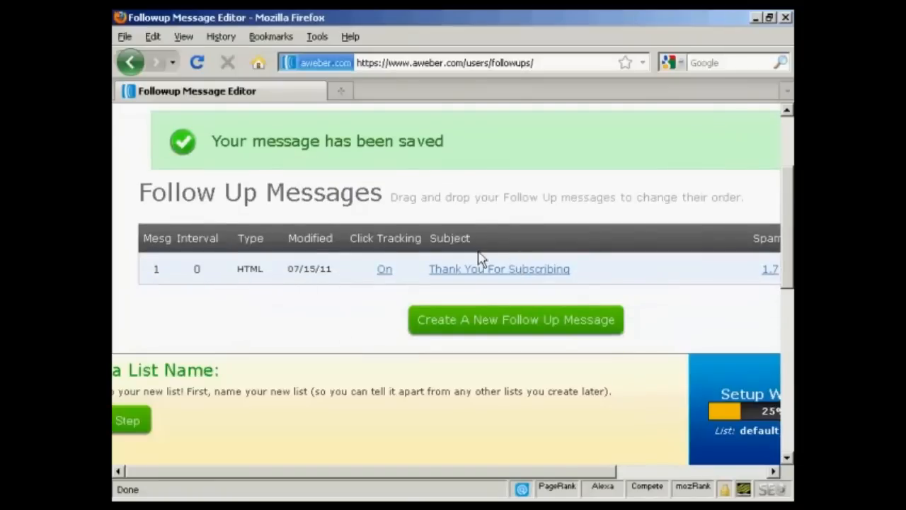
pyautogui.moveTo(547, 476)
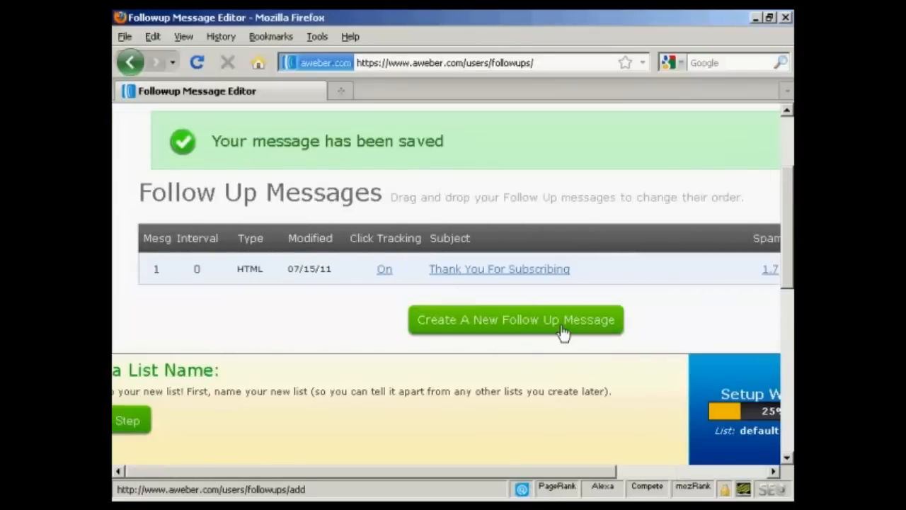
pyautogui.moveTo(494, 331)
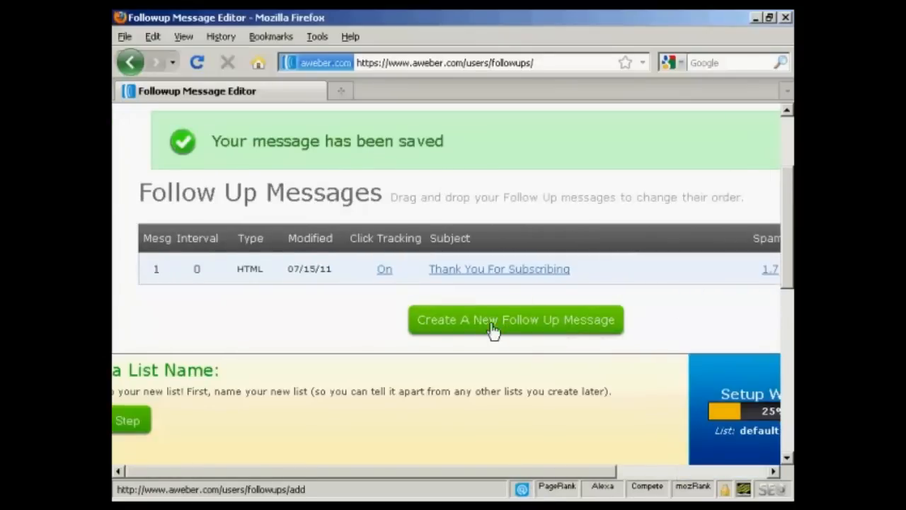
pyautogui.moveTo(652, 323)
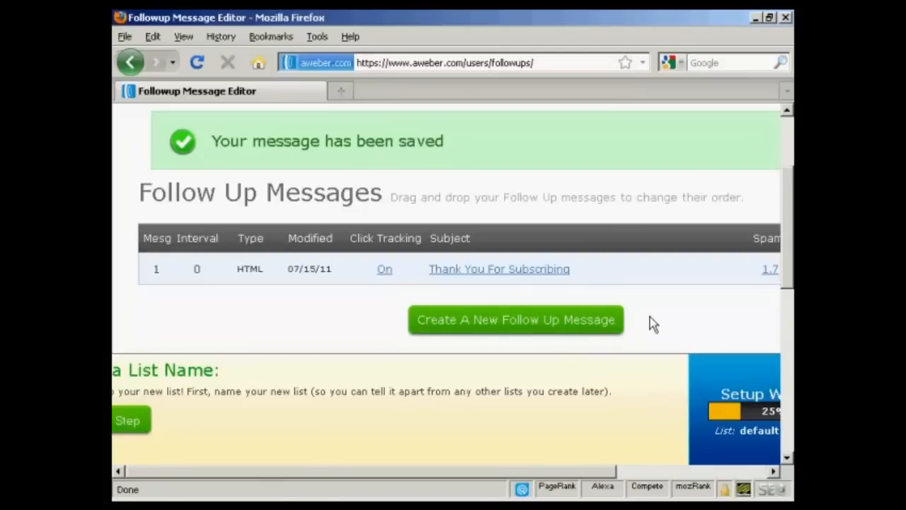
pyautogui.scroll(-3)
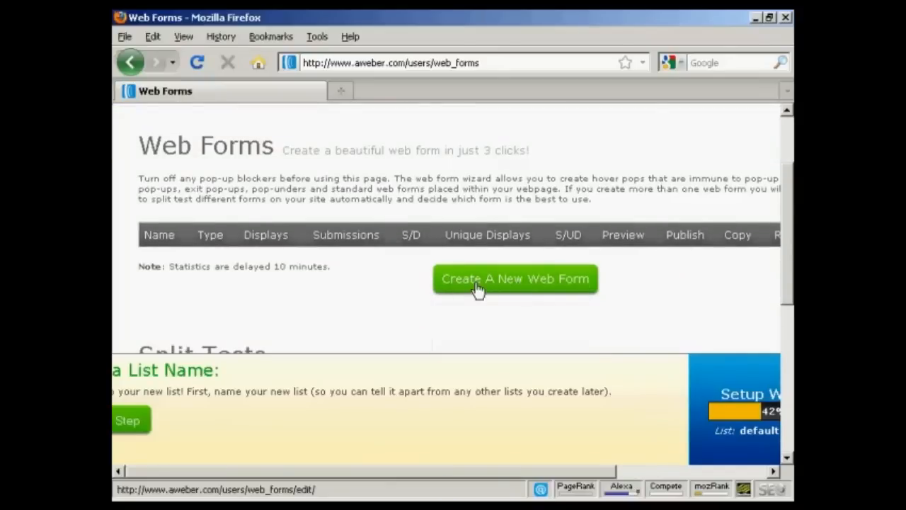
# Create a new web form from the Web Forms page.
pyautogui.click(515, 279)
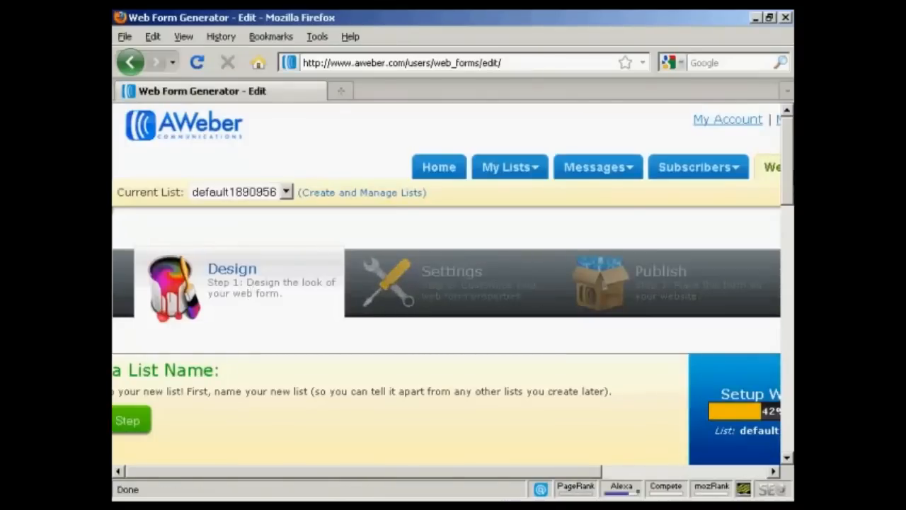
# Preview the BBQ template and load it in red into the form.
pyautogui.scroll(-3)
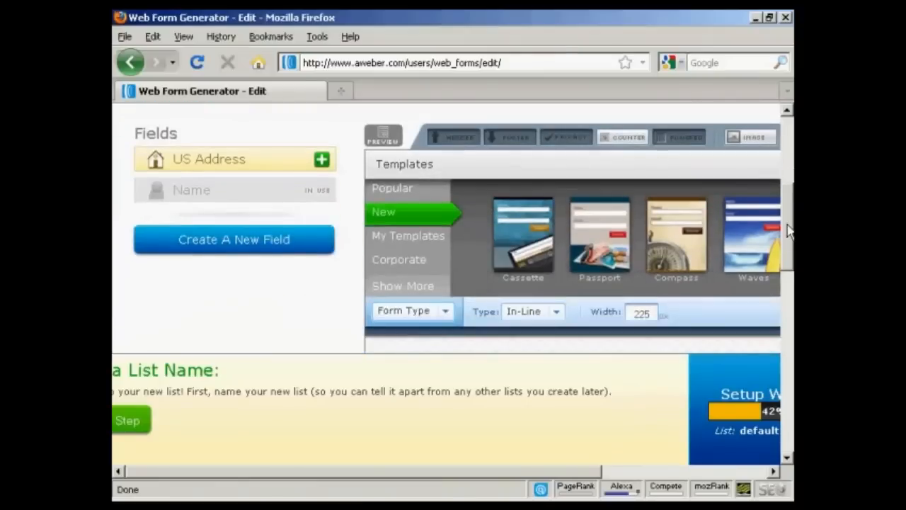
pyautogui.moveTo(442, 456)
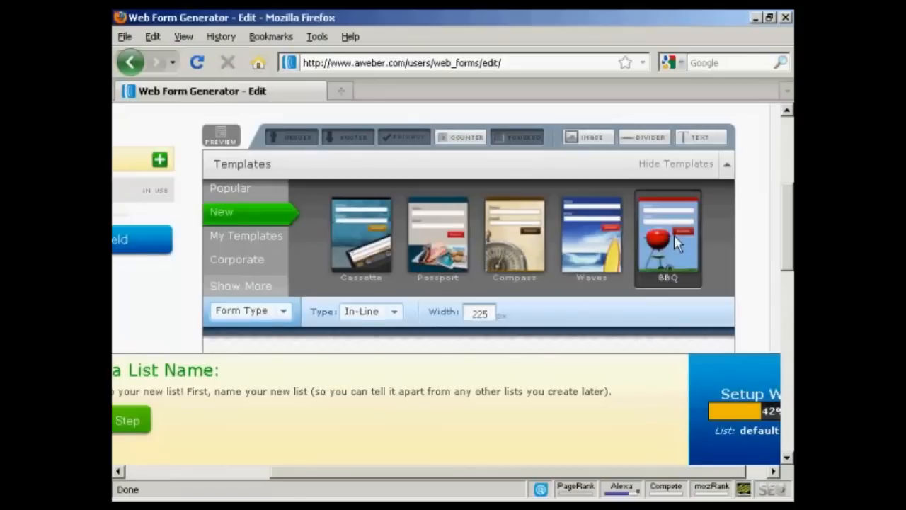
pyautogui.click(667, 237)
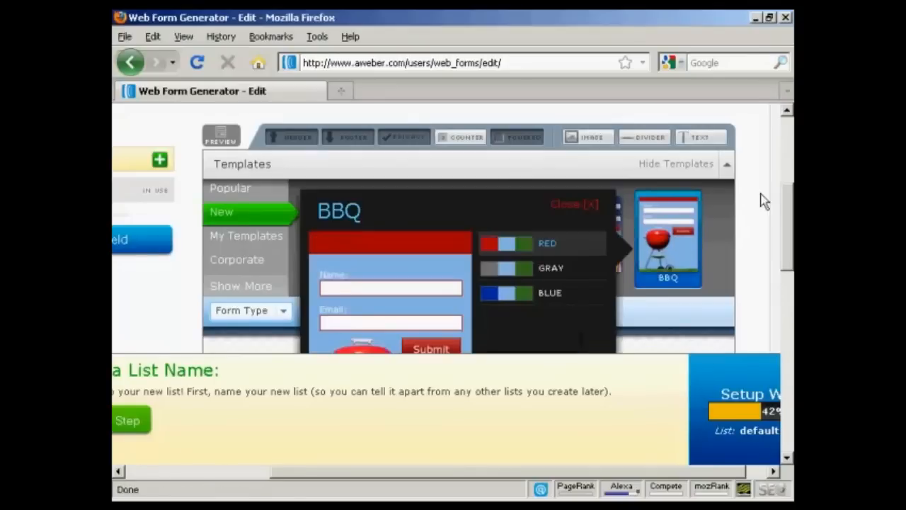
pyautogui.scroll(-3)
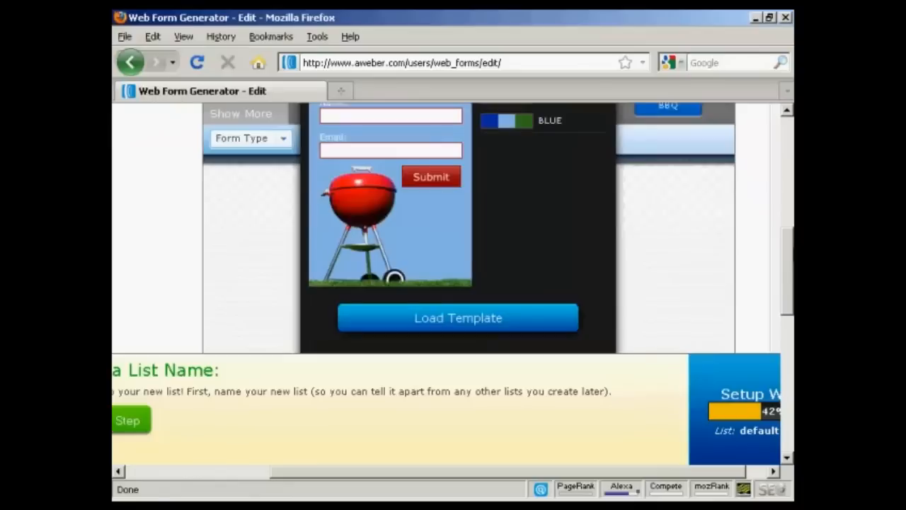
pyautogui.click(457, 317)
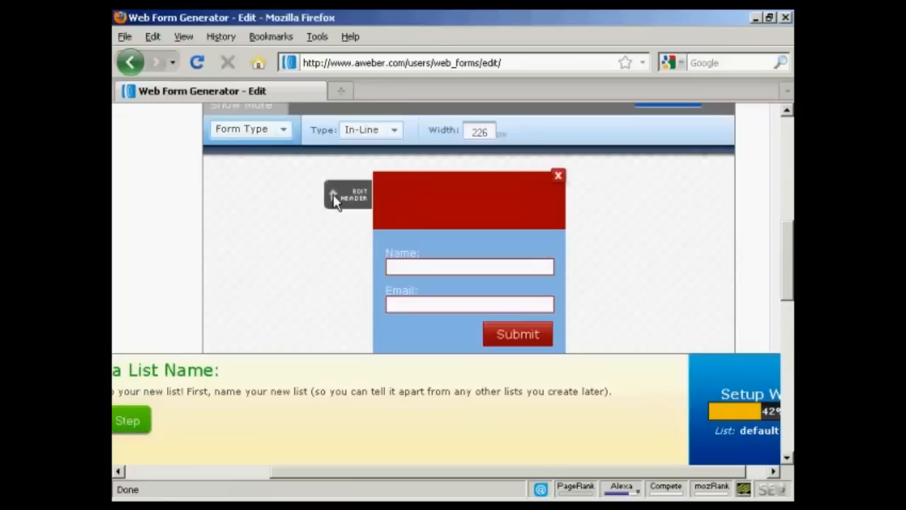
# Set the header to 'Get your free BBQ Video Now! Just complete the box below.' and continue to Step 2.
pyautogui.click(347, 195)
pyautogui.write('Just complete the box below.')
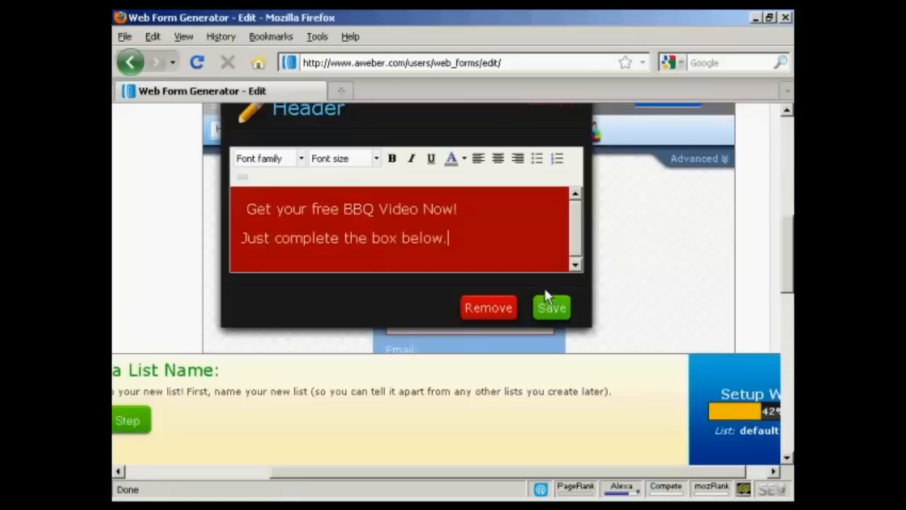
pyautogui.click(551, 307)
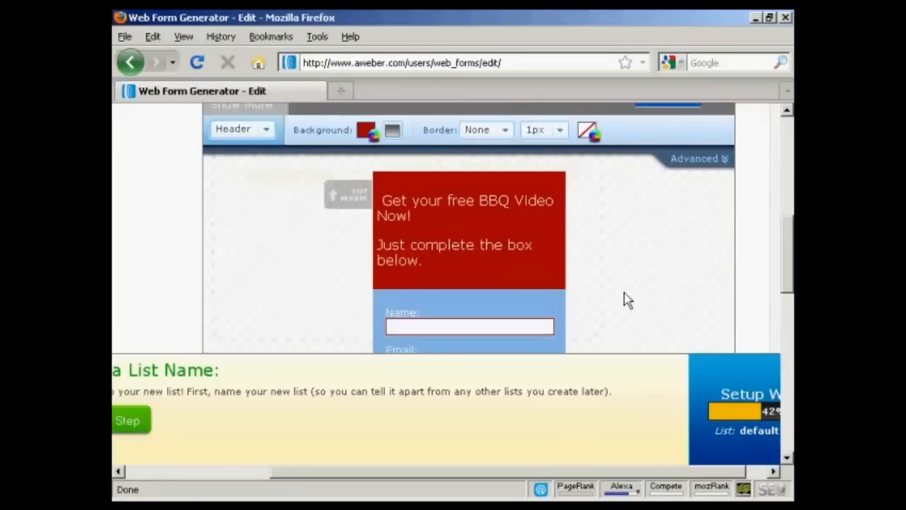
pyautogui.scroll(-3)
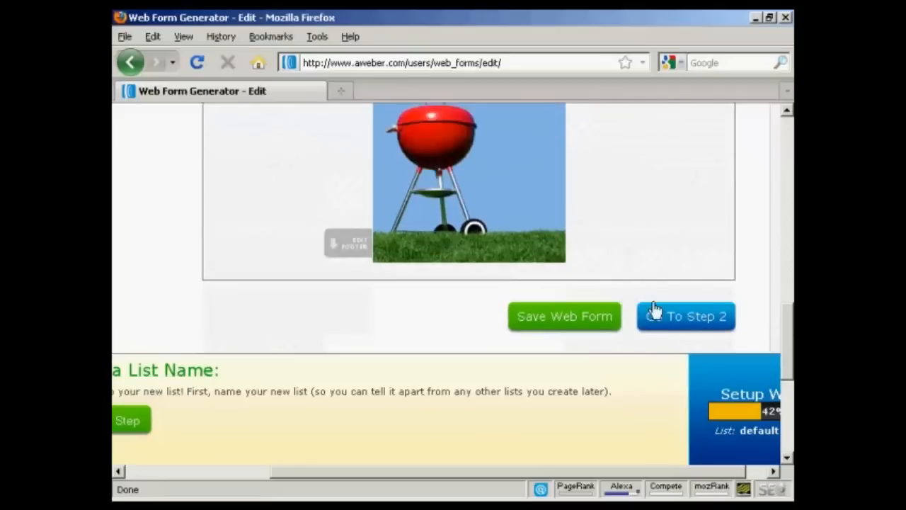
pyautogui.click(685, 316)
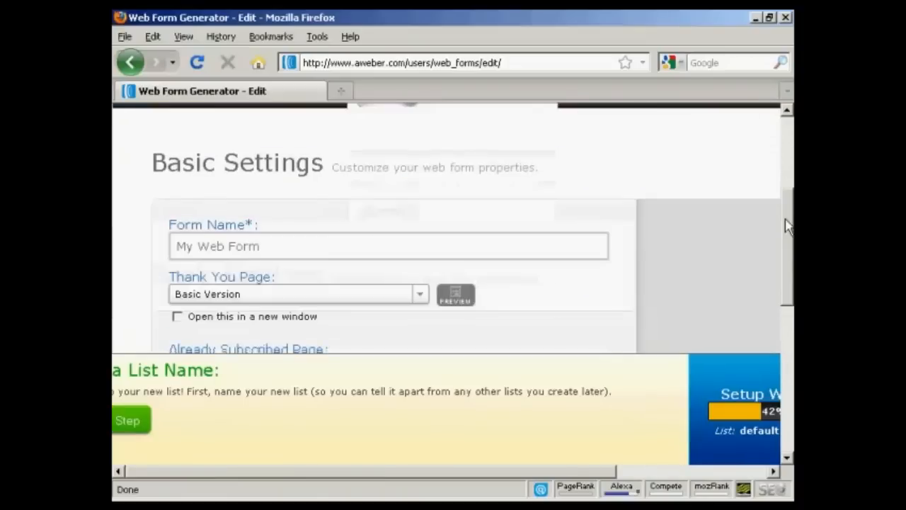
# Leave Basic Settings at their defaults and proceed to Step 3 publishing.
pyautogui.scroll(-3)
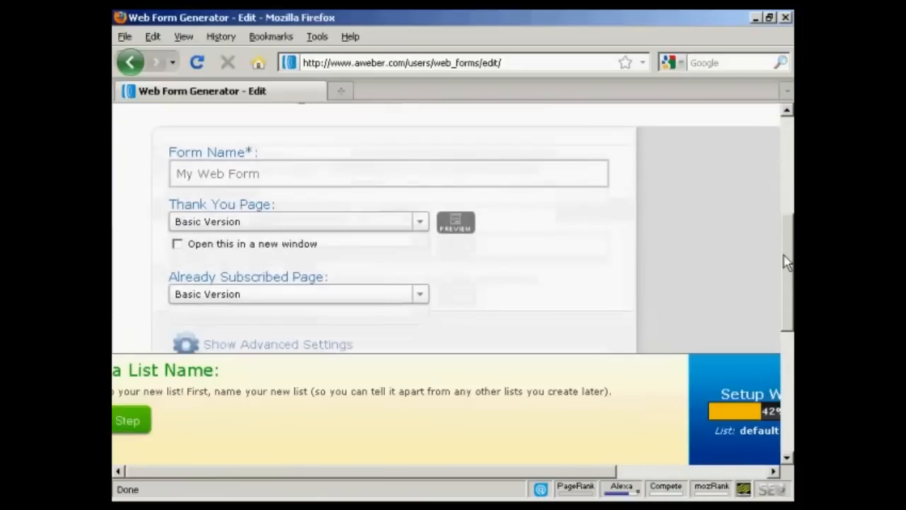
pyautogui.scroll(-3)
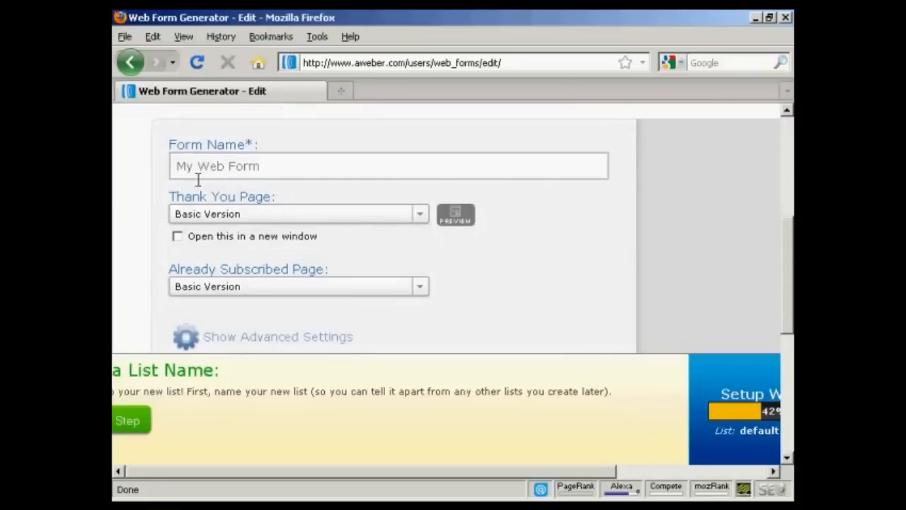
pyautogui.moveTo(215, 219)
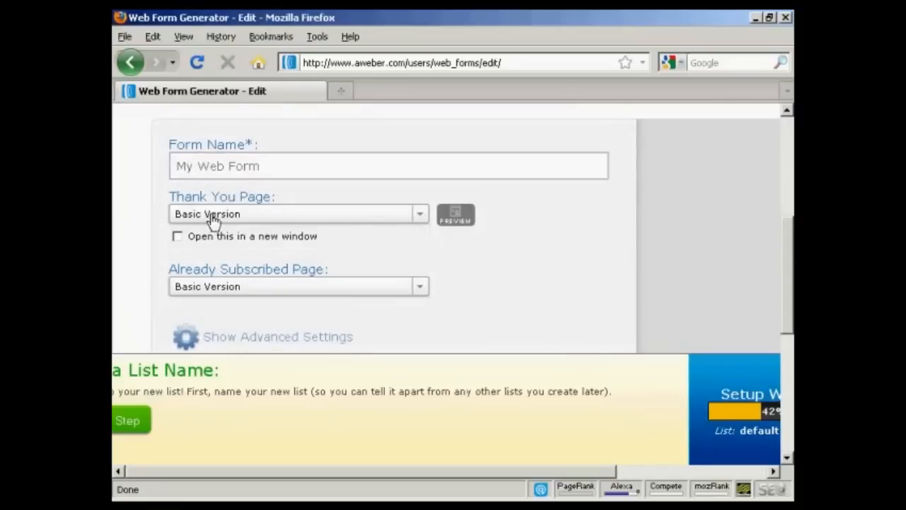
pyautogui.moveTo(309, 249)
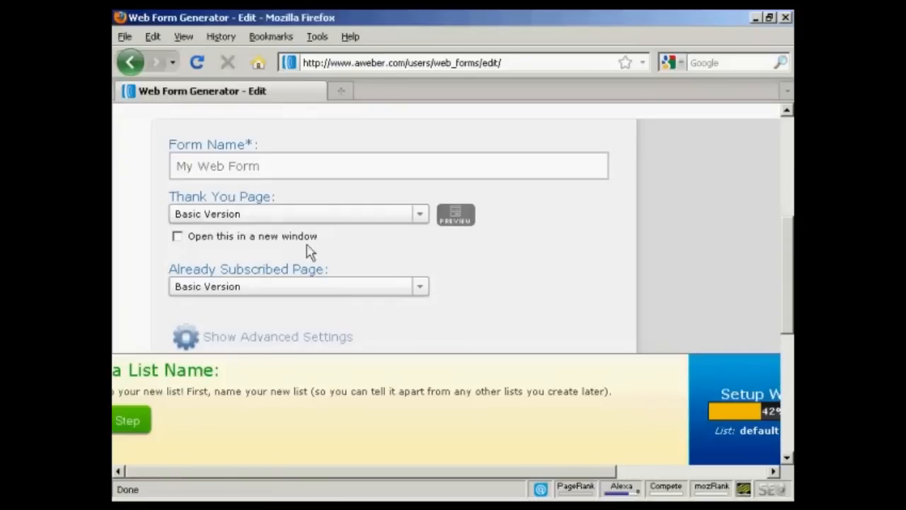
pyautogui.moveTo(335, 306)
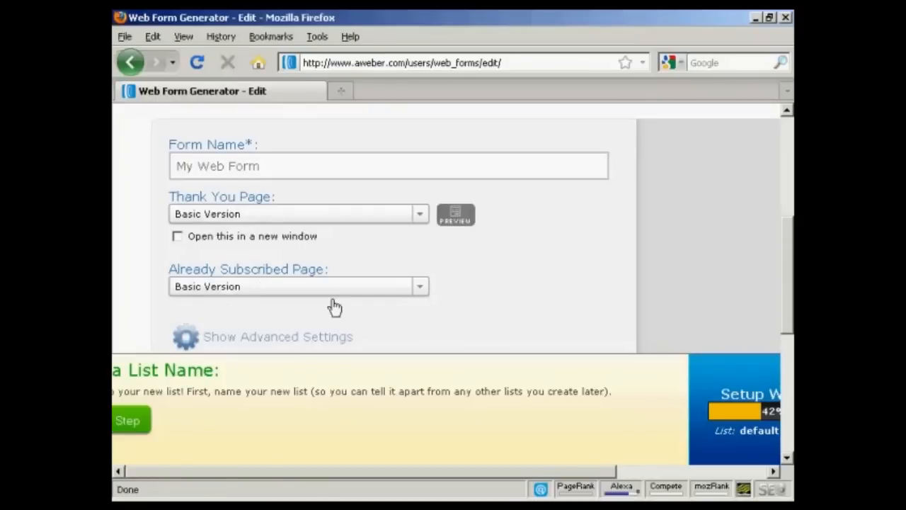
pyautogui.scroll(-3)
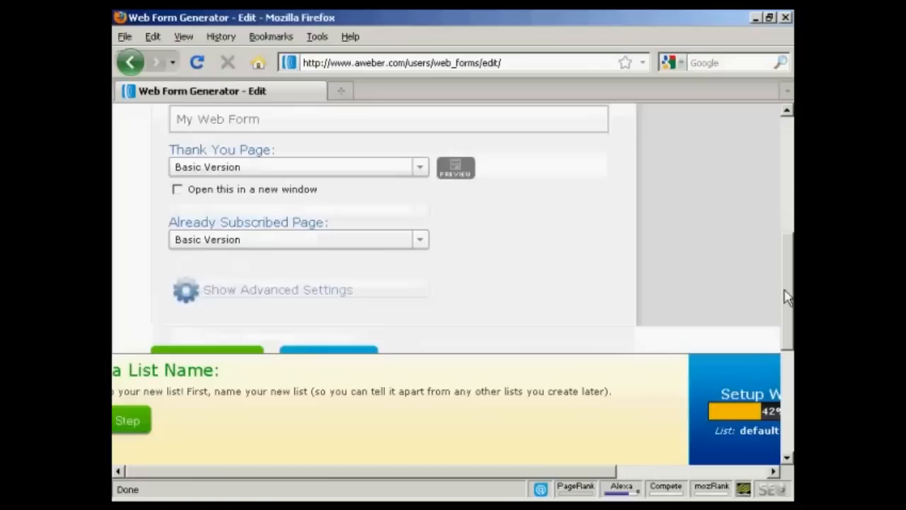
pyautogui.scroll(-3)
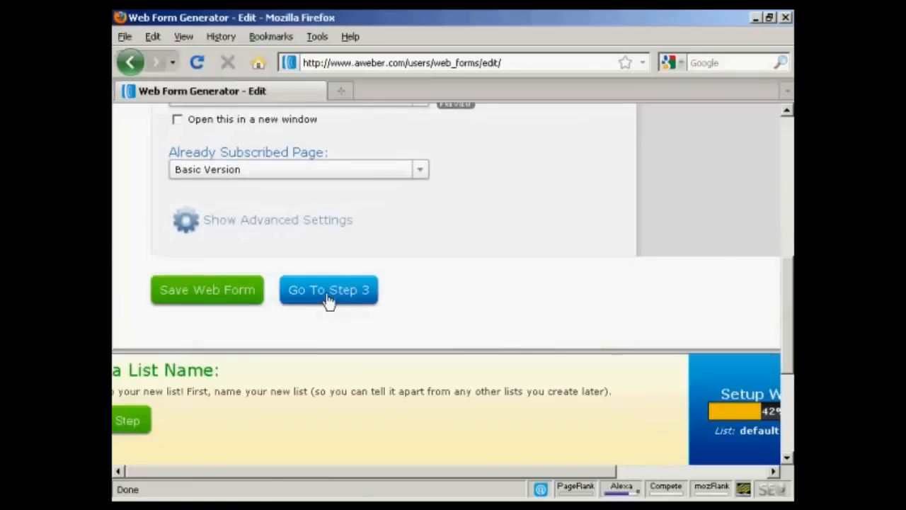
pyautogui.click(328, 290)
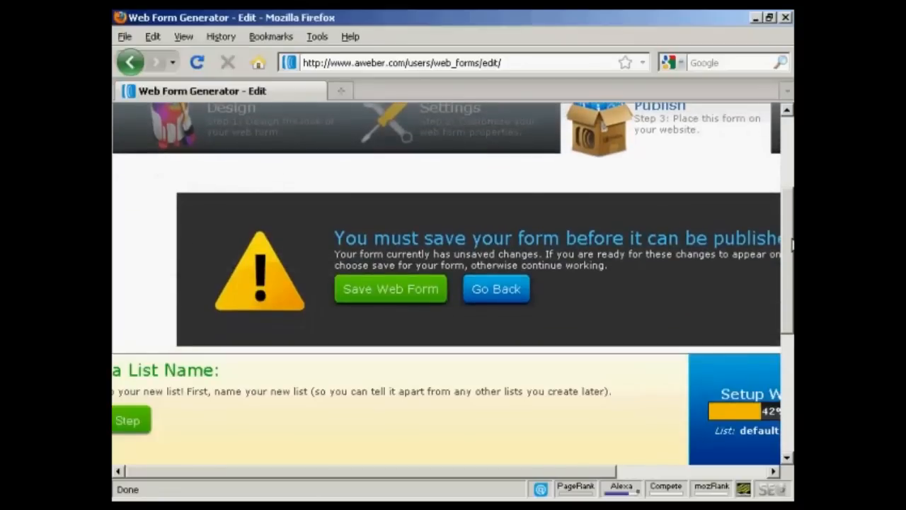
# Save the web form and choose 'I Will Install My Form'.
pyautogui.click(390, 288)
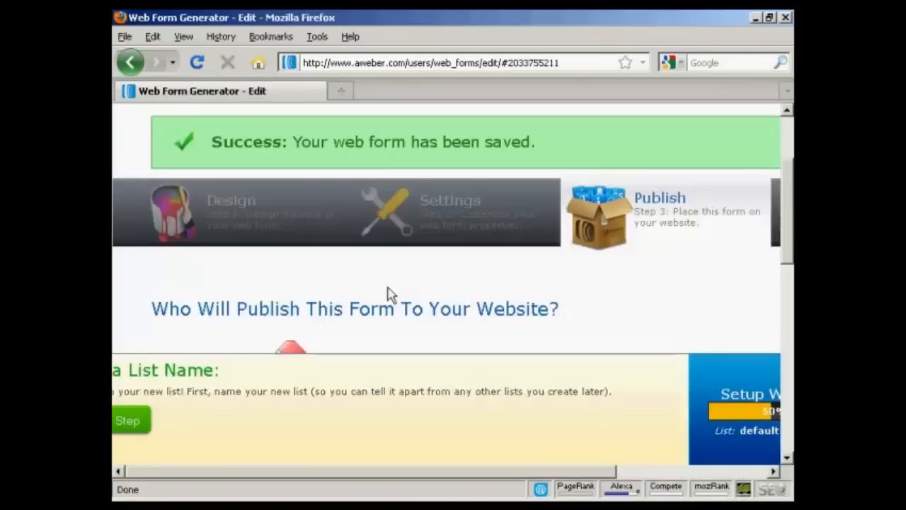
pyautogui.scroll(-3)
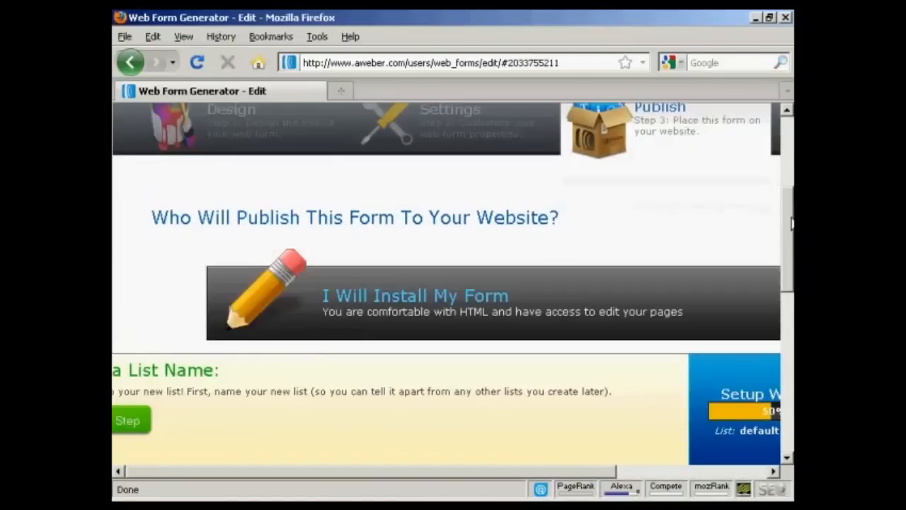
pyautogui.scroll(-3)
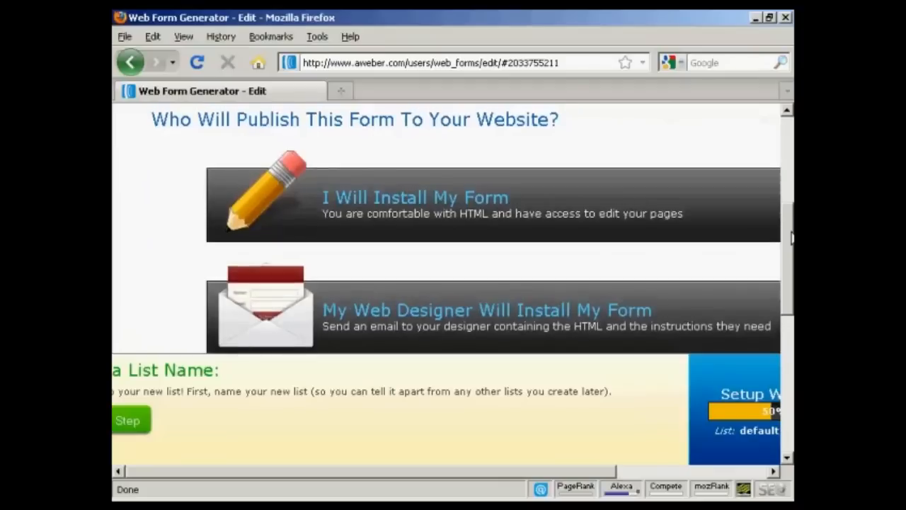
pyautogui.moveTo(327, 210)
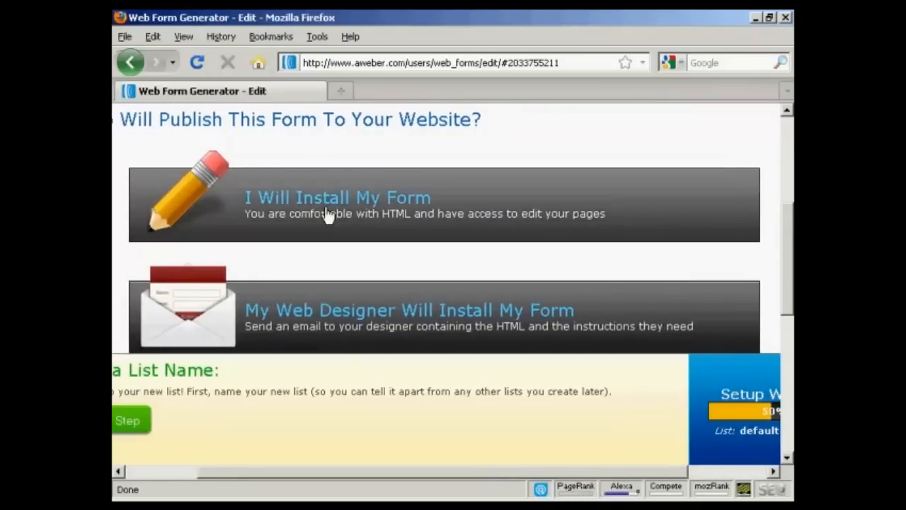
pyautogui.click(337, 197)
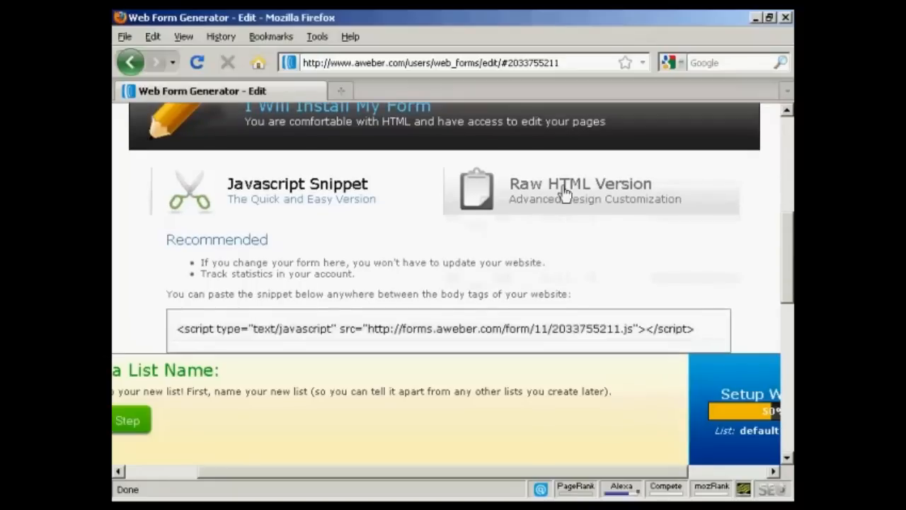
# Switch to the Raw HTML Version and copy the form code.
pyautogui.click(579, 190)
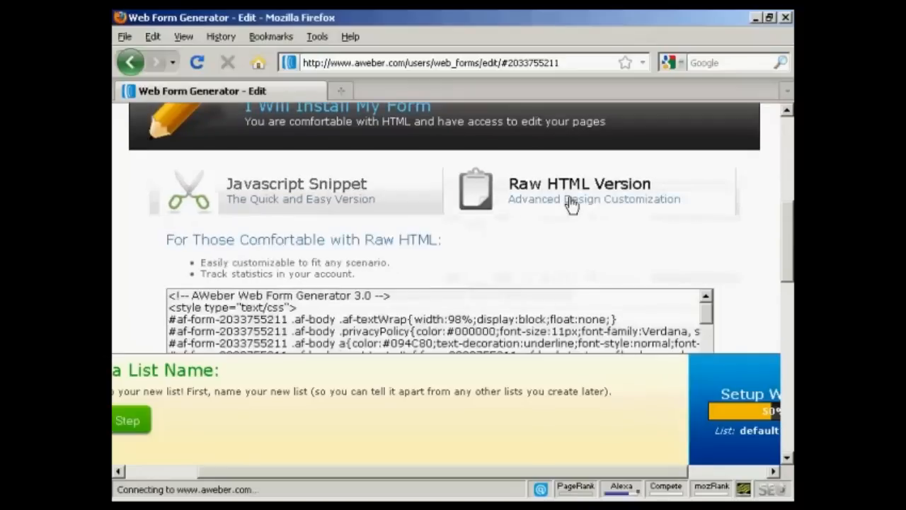
pyautogui.scroll(-3)
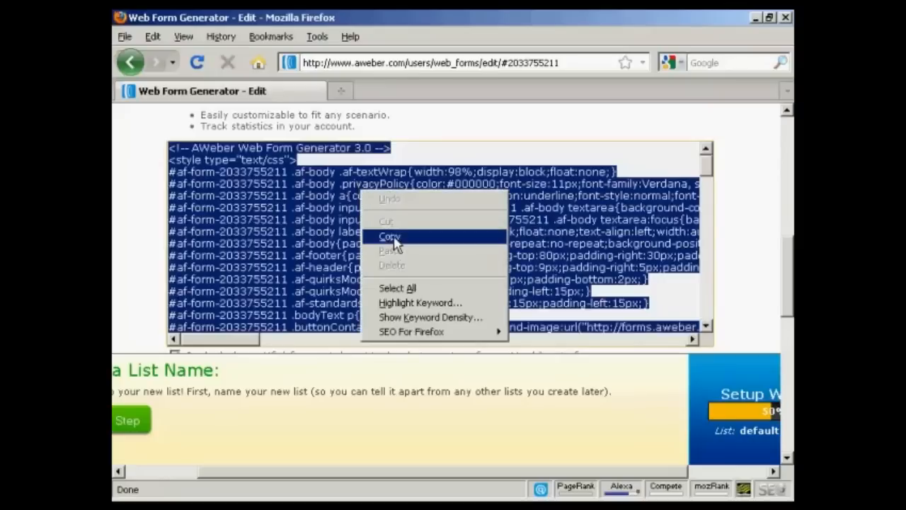
pyautogui.click(390, 236)
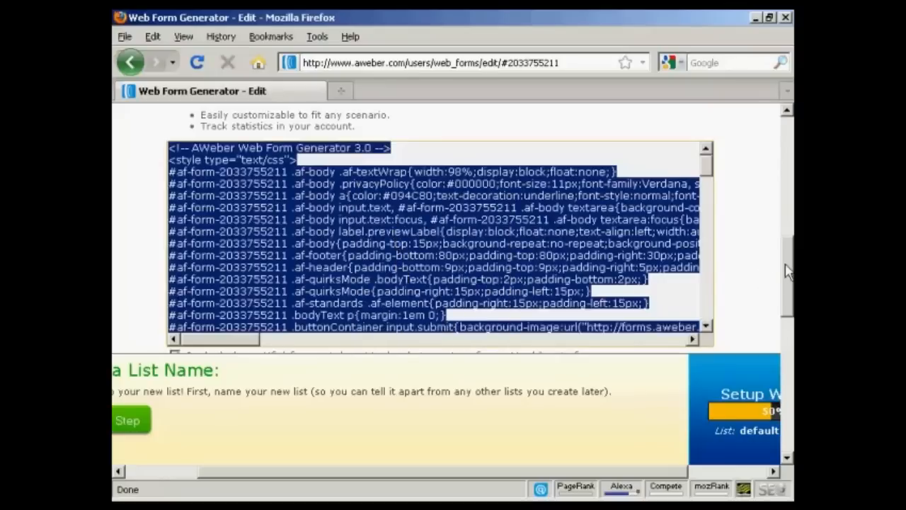